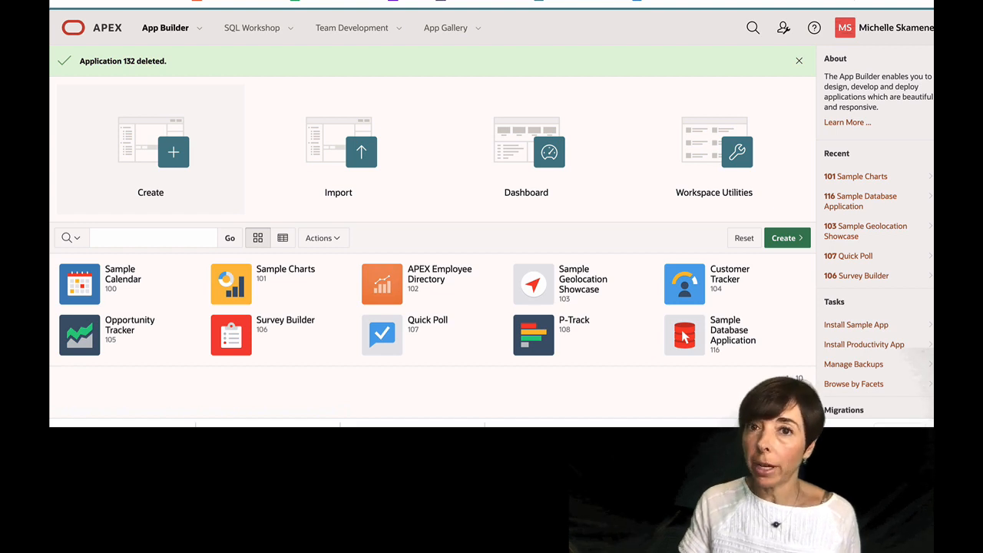
Step: Start creating a new application from a data file, reaching the Load Data dialog
click(172, 152)
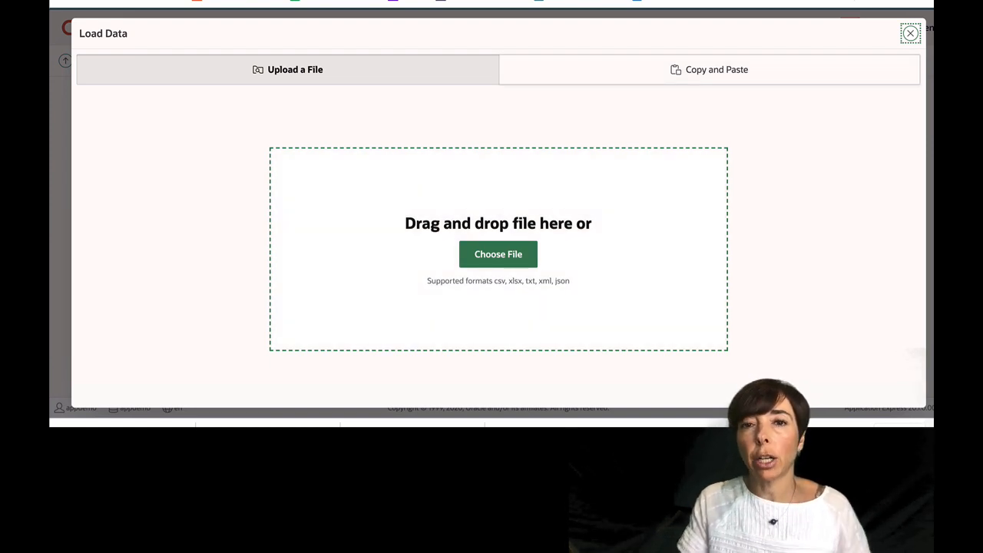
Step: Switch to the Excel project task sheet and copy all its data, header row included
click(708, 69)
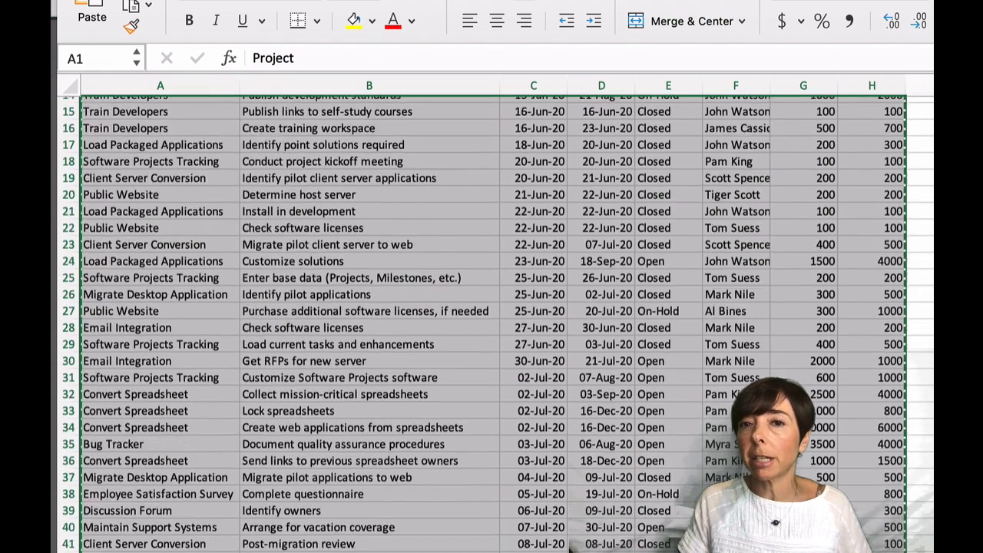
scroll(down, 3)
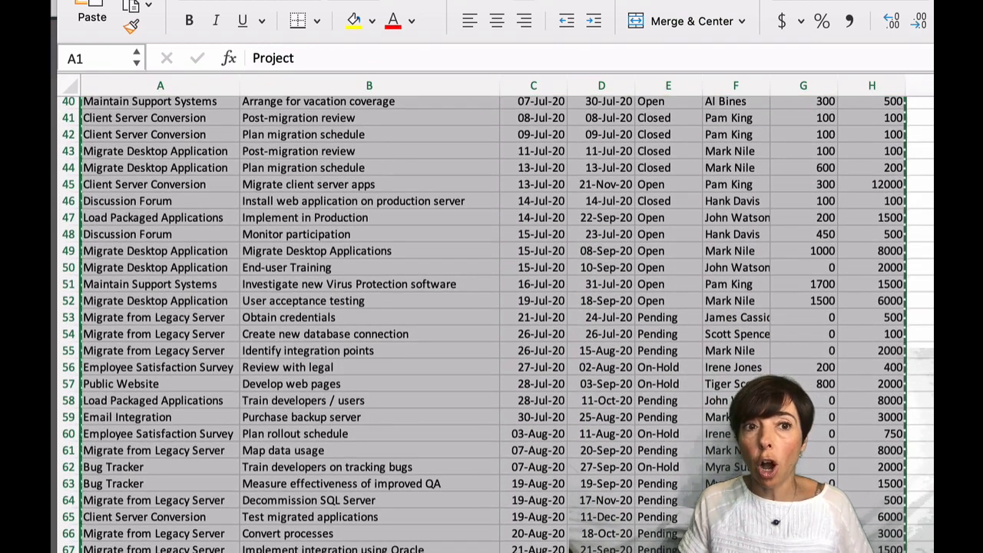
scroll(up, 3)
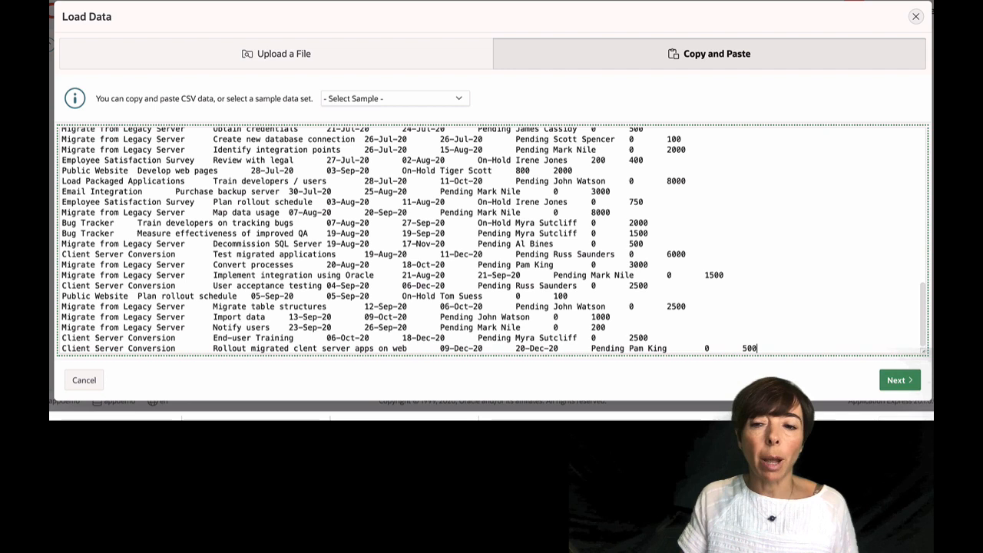
Step: Load the pasted rows into a new PROJECT_TASK table with the first line as headers
click(897, 379)
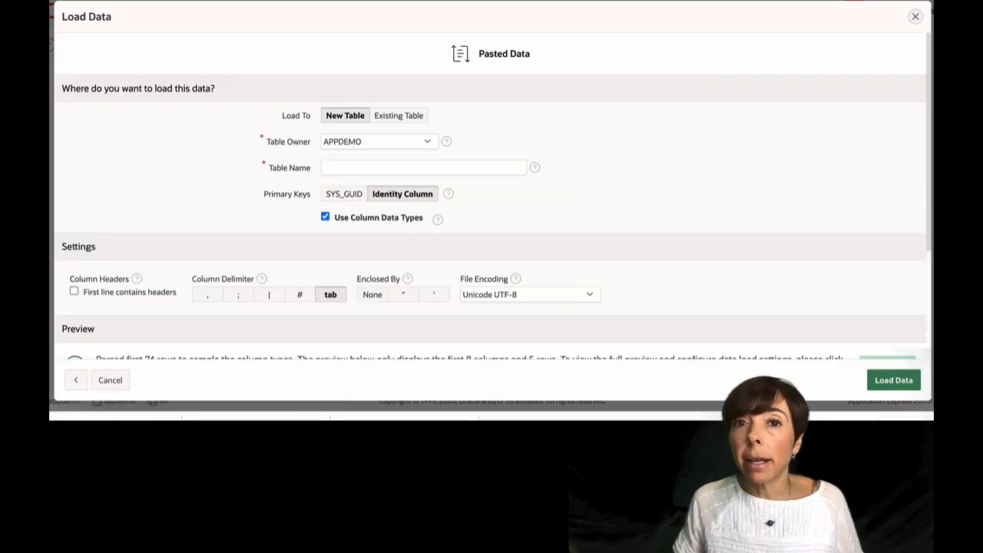
click(424, 167)
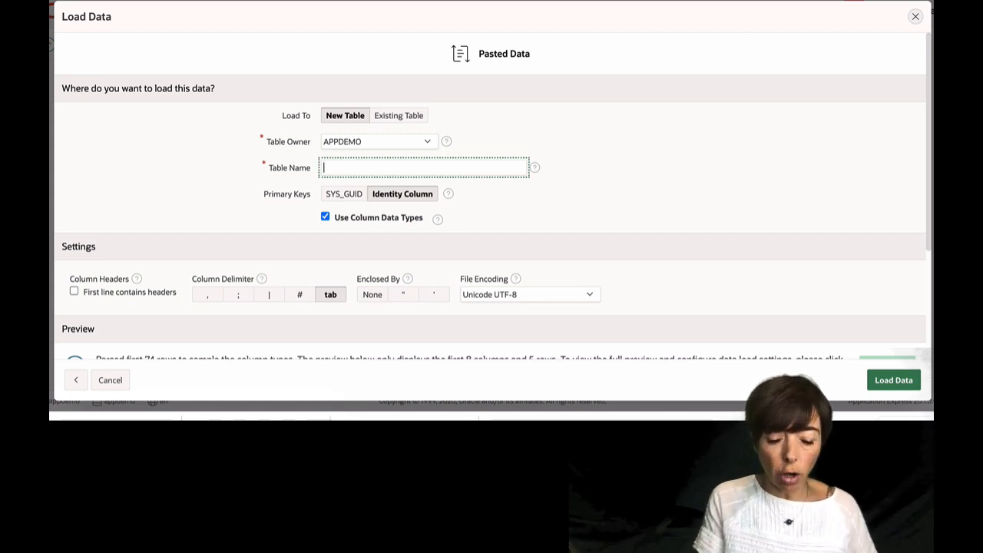
text(PROJECT_TASK)
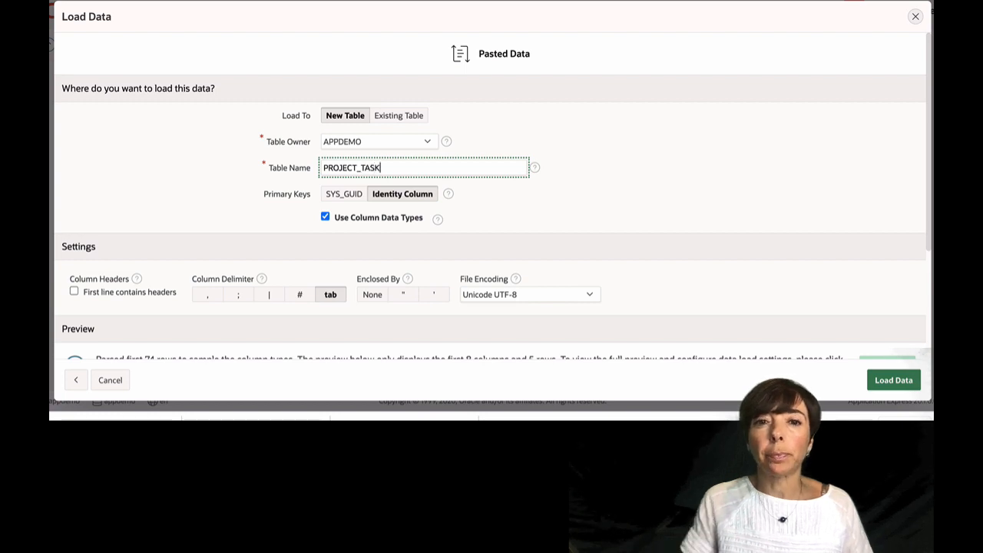
scroll(down, 3)
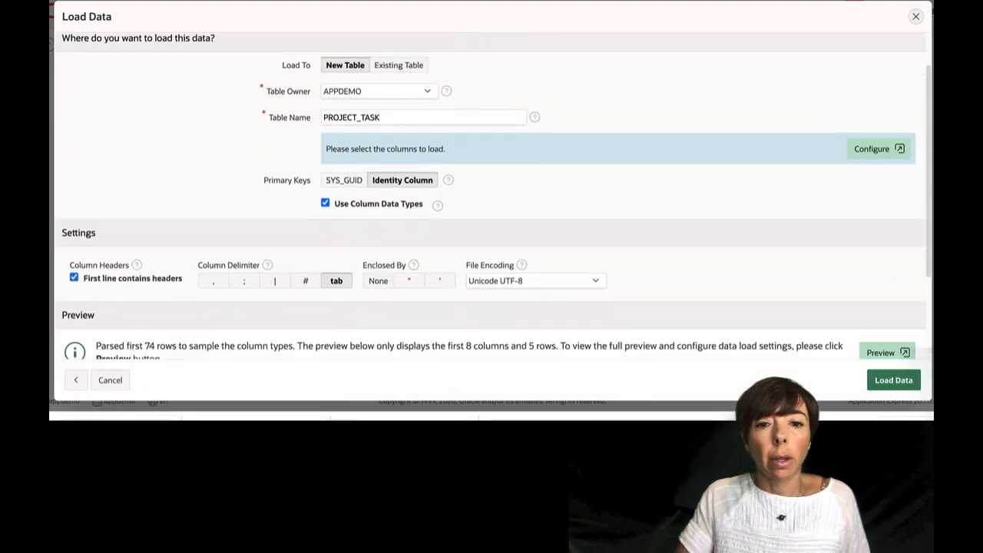
scroll(down, 3)
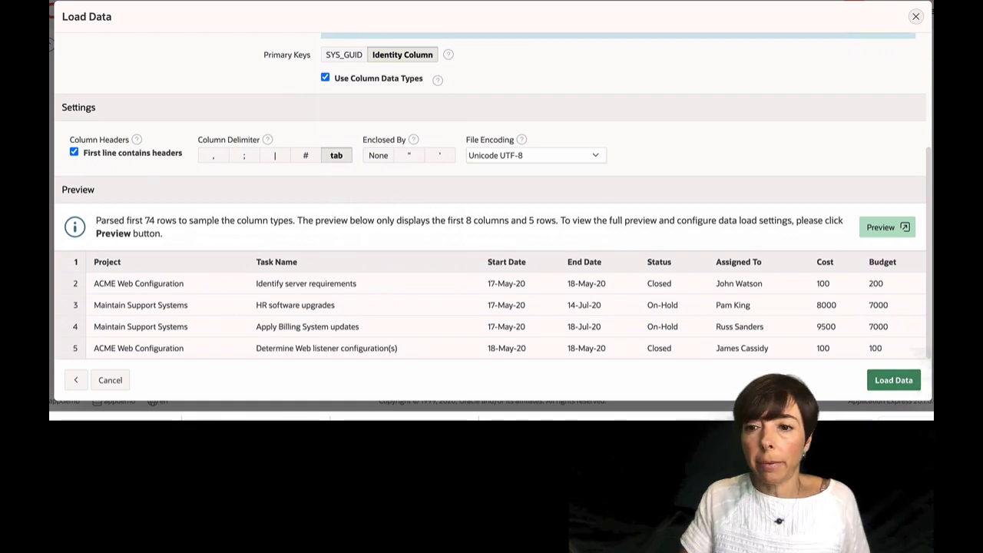
click(893, 380)
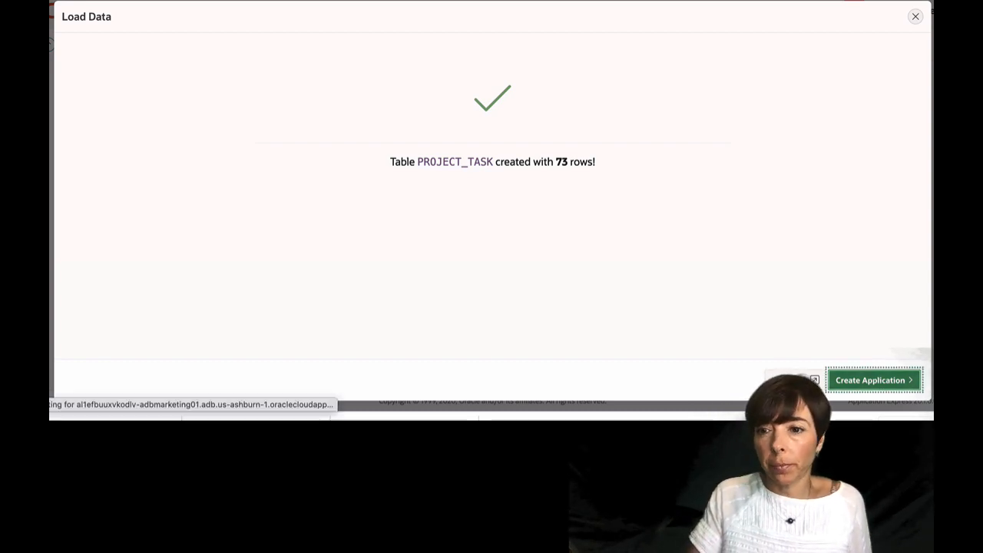
Step: Create the 'Projects and Tasks' application on the table with all optional features checked
click(873, 380)
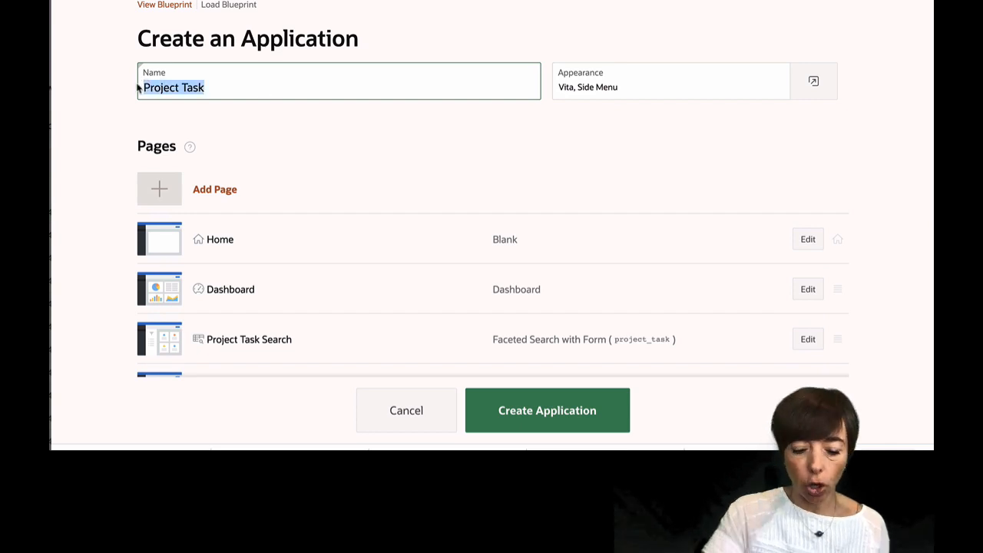
text(Projects)
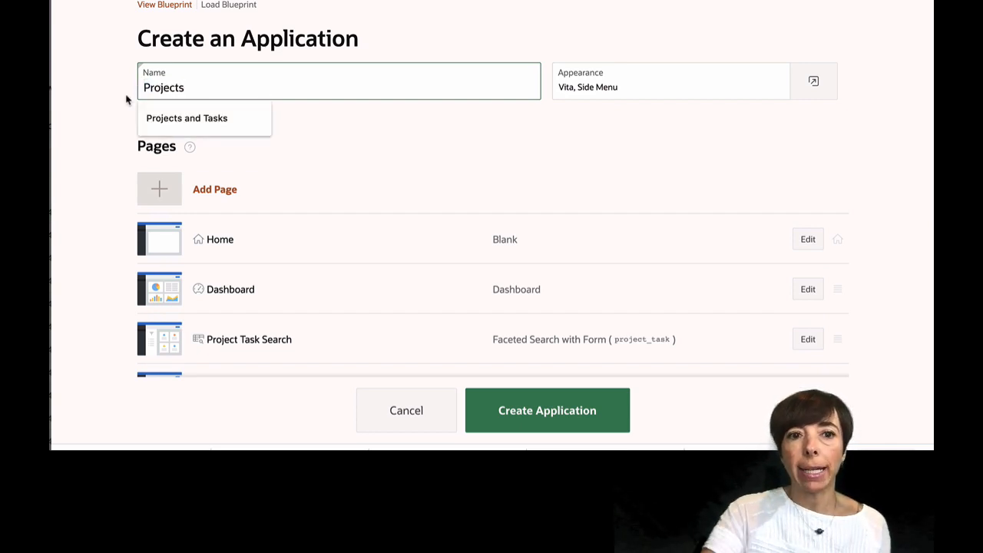
click(187, 117)
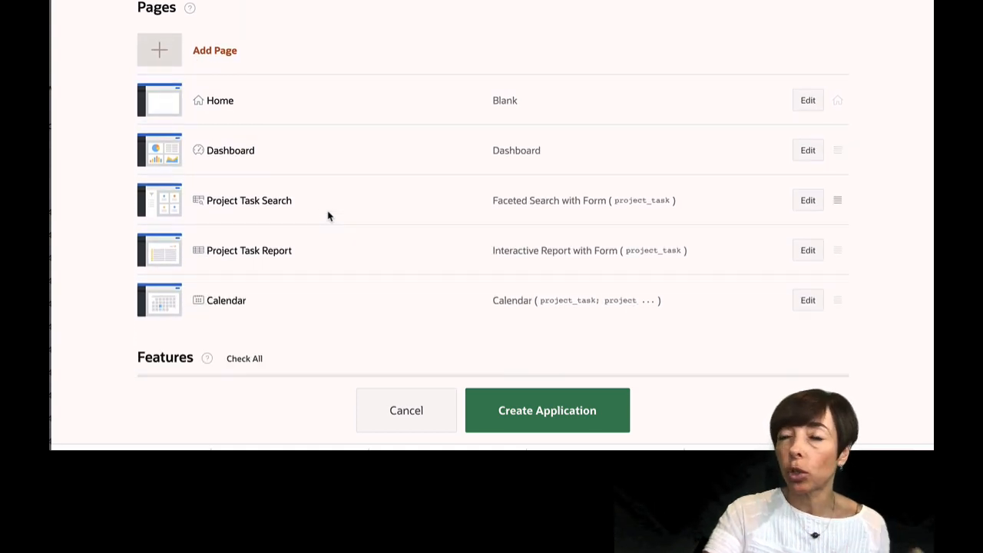
scroll(down, 3)
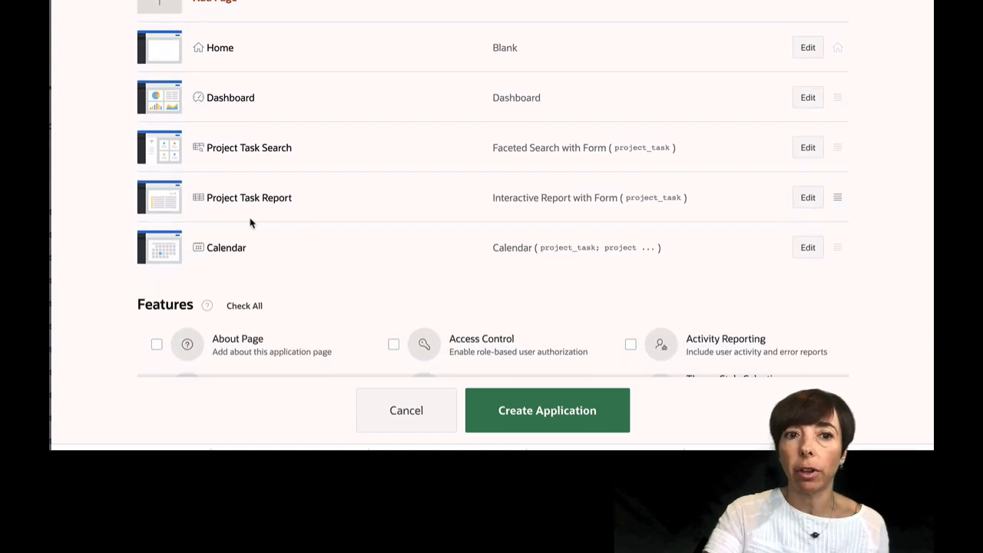
scroll(down, 3)
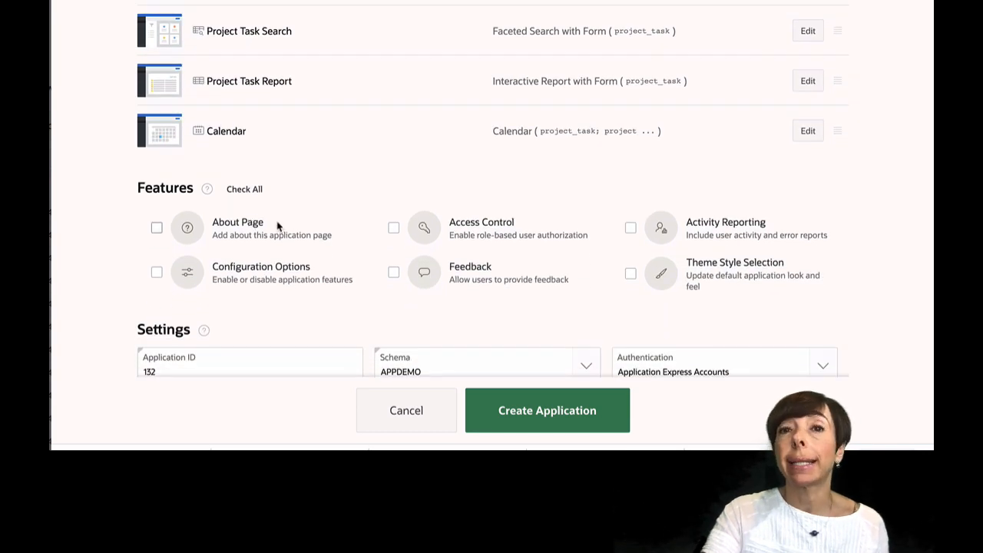
mouse_move(291, 198)
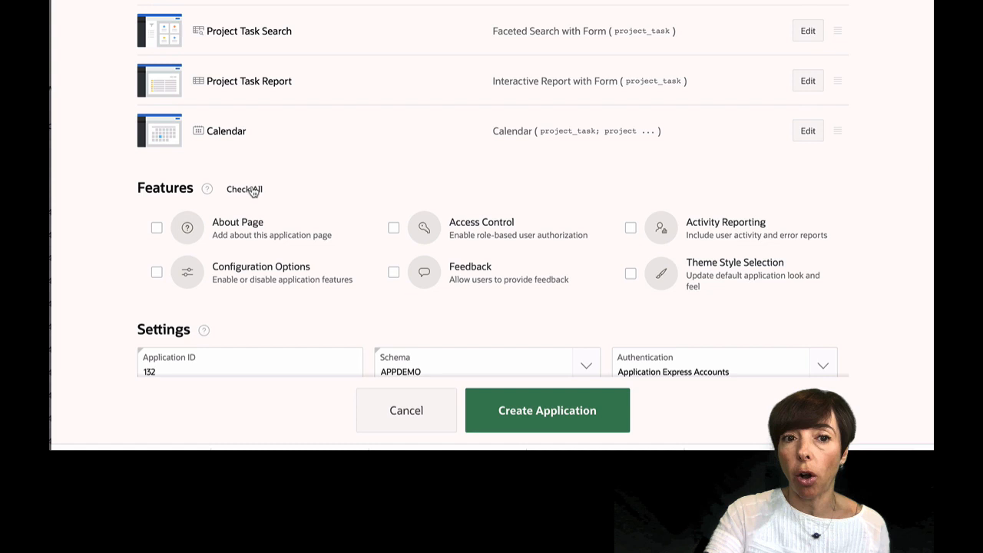
click(244, 189)
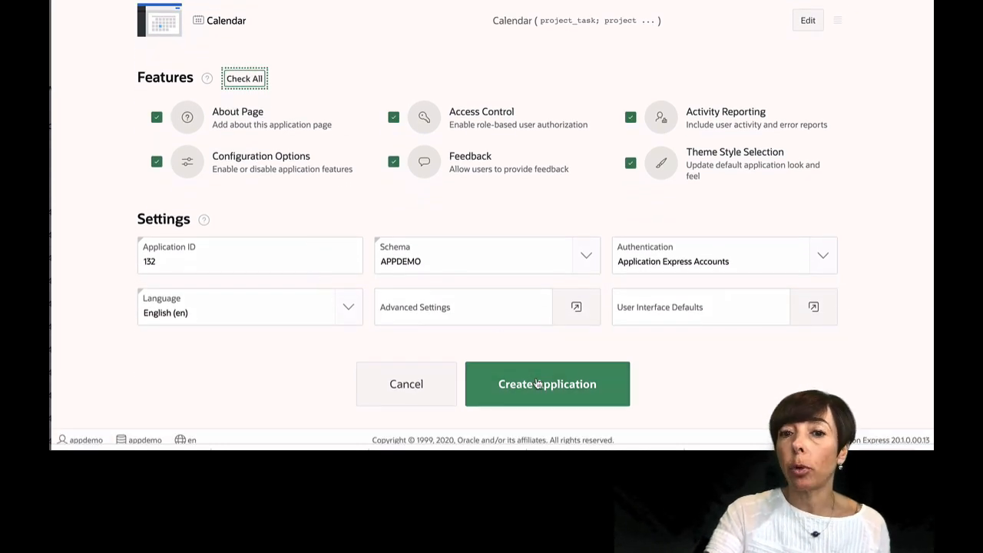
click(547, 384)
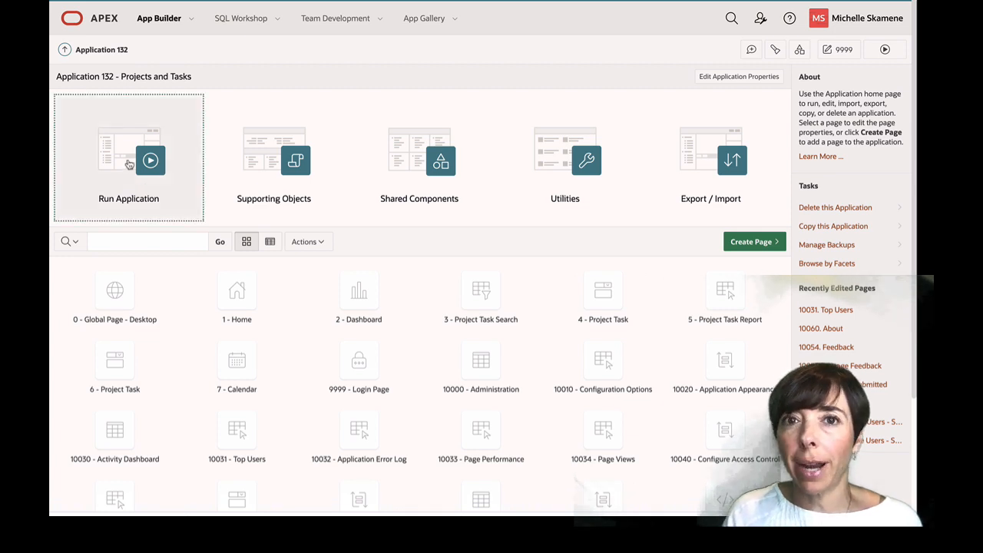
Step: Run the new application, sign in and look over its Dashboard charts
click(129, 160)
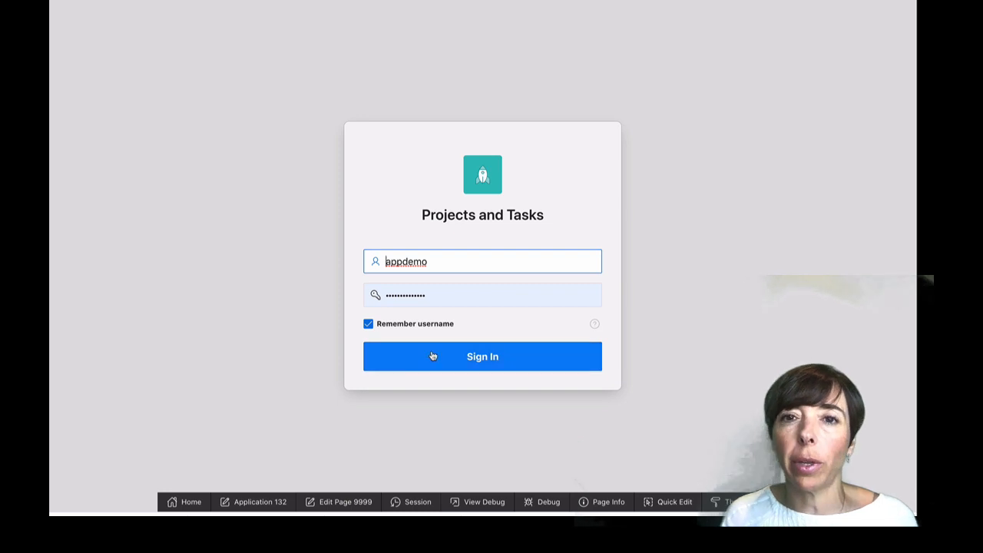
click(483, 357)
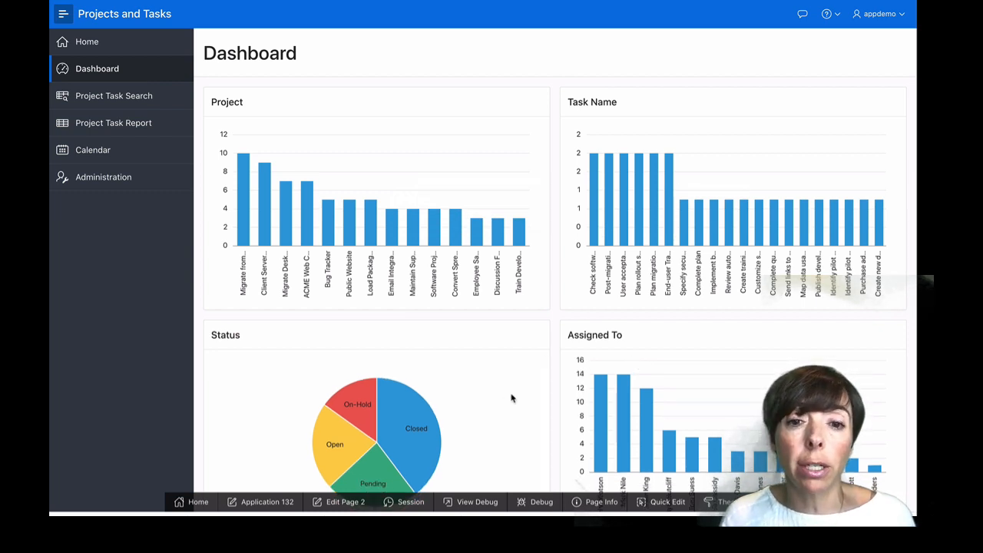
scroll(down, 3)
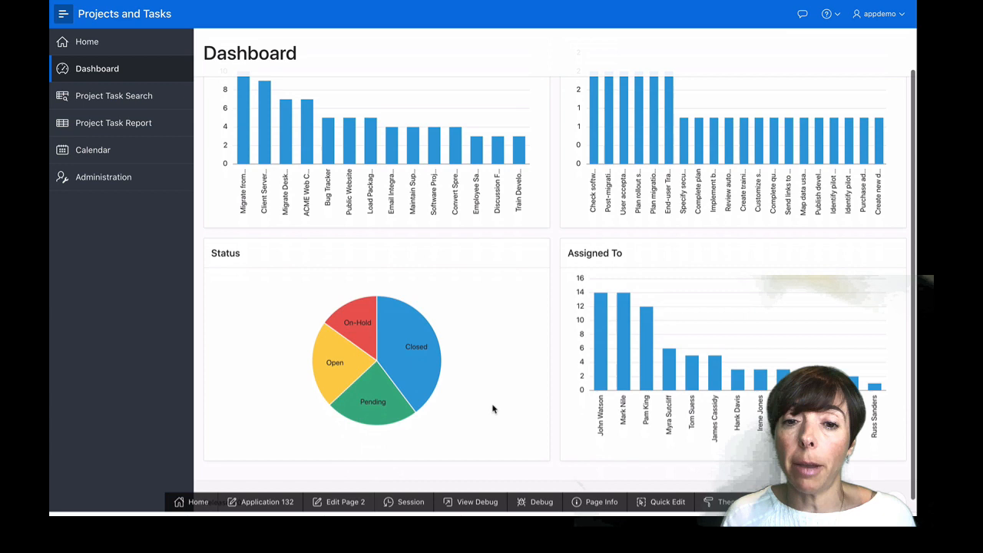
scroll(down, 3)
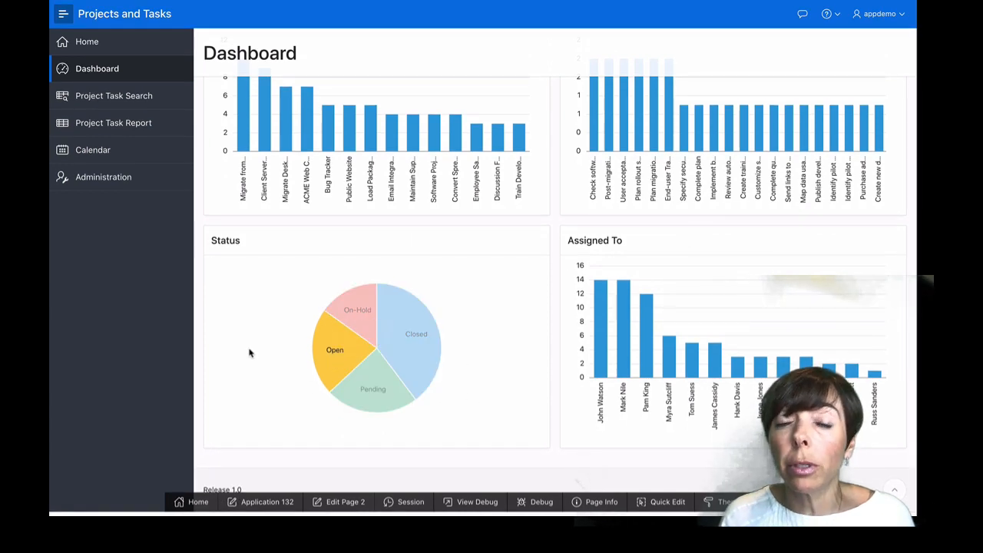
mouse_move(335, 351)
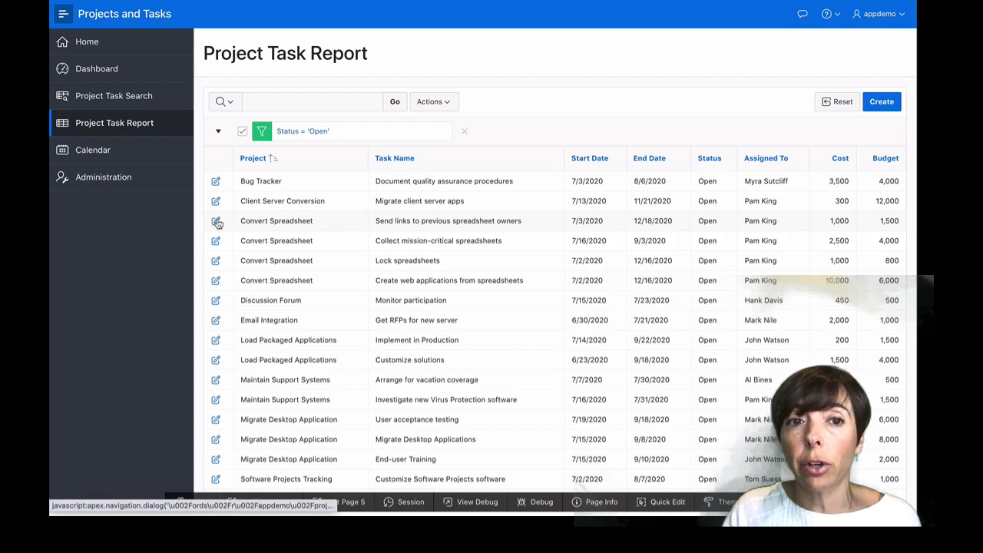
Step: Review the 'Send links to previous spreadsheet owners' task form and cancel it unchanged
click(218, 221)
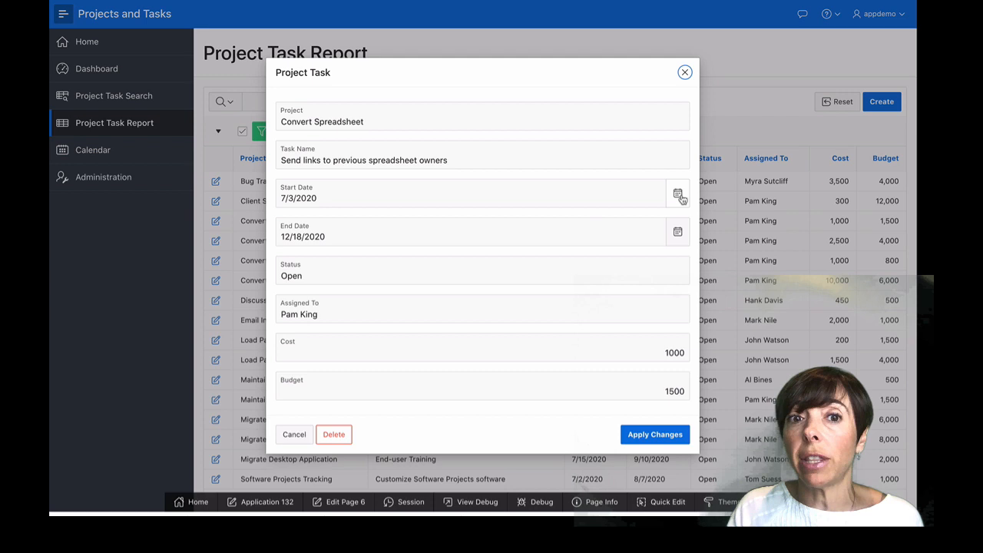
click(680, 194)
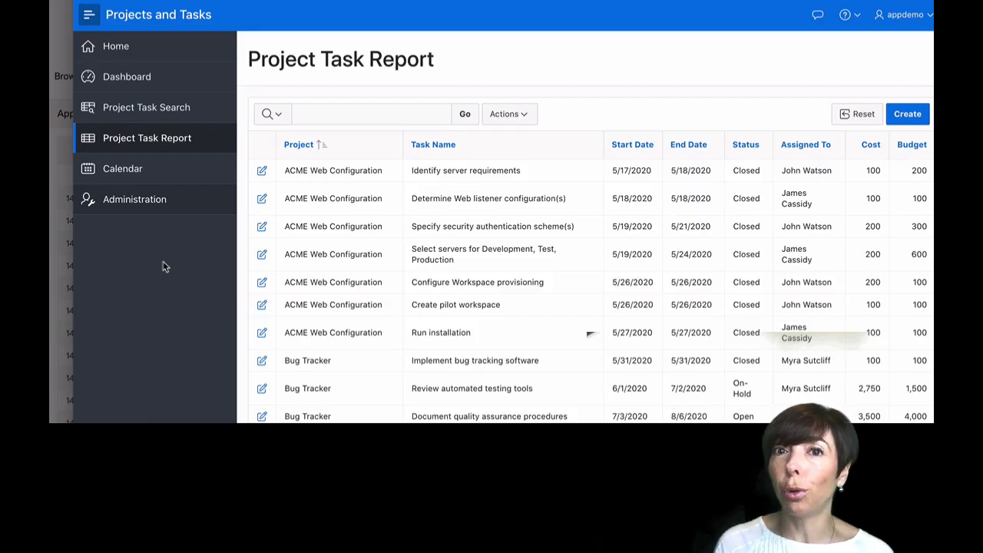
mouse_move(177, 130)
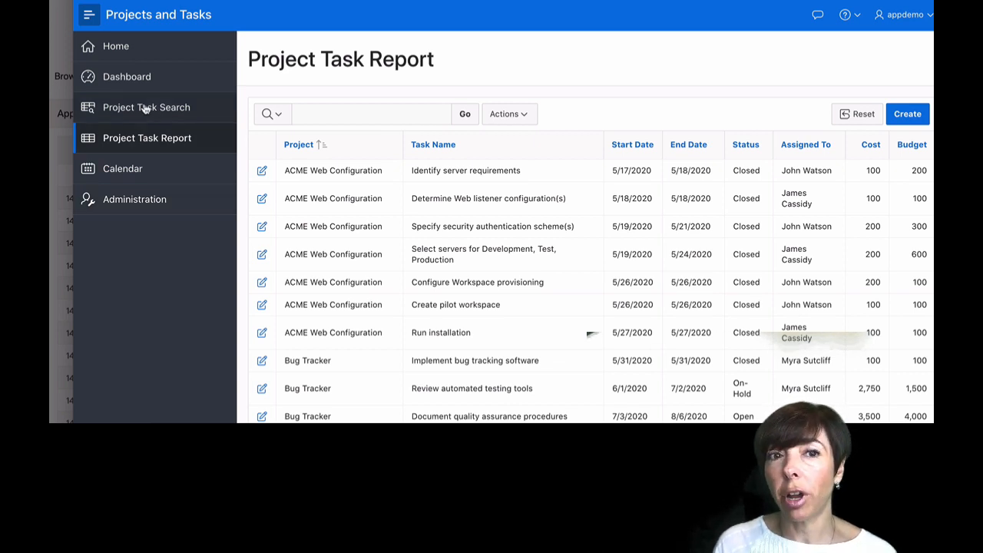
Step: On Project Task Search, filter to the Client Server Conversion project's tasks
click(146, 108)
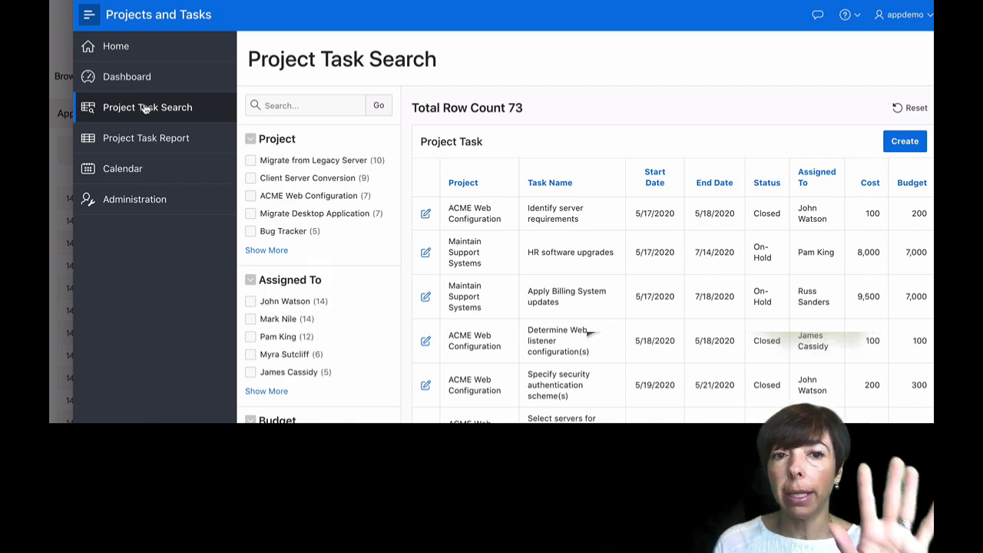
mouse_move(146, 146)
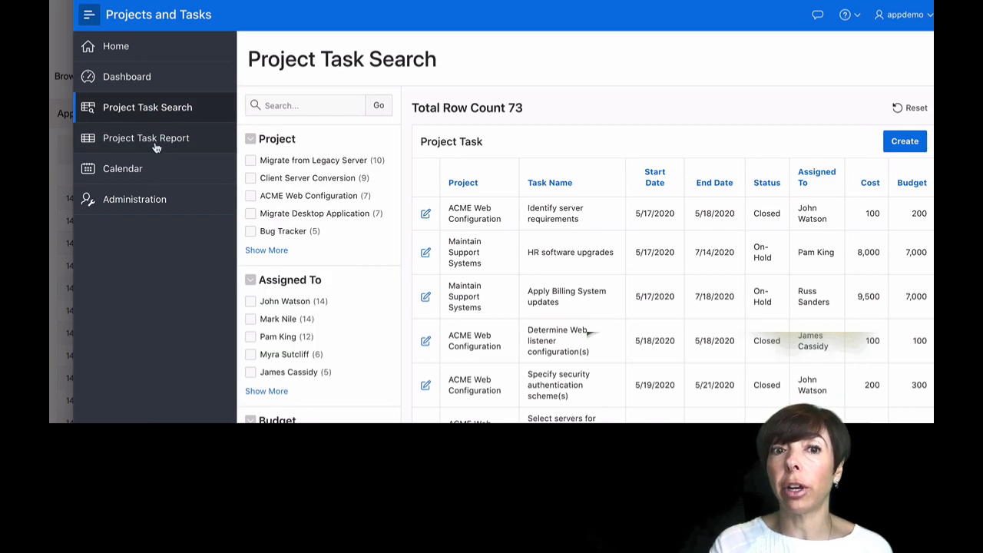
scroll(down, 3)
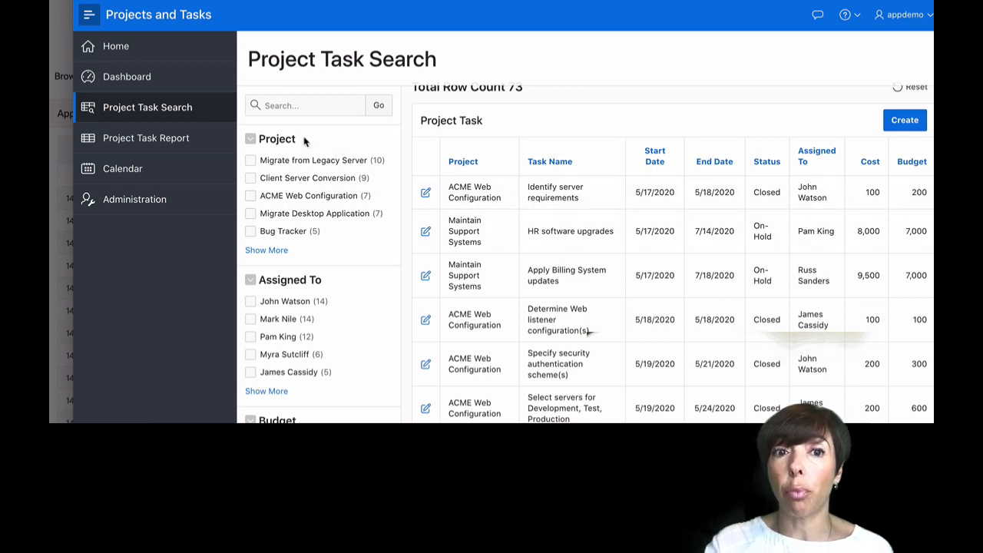
scroll(down, 3)
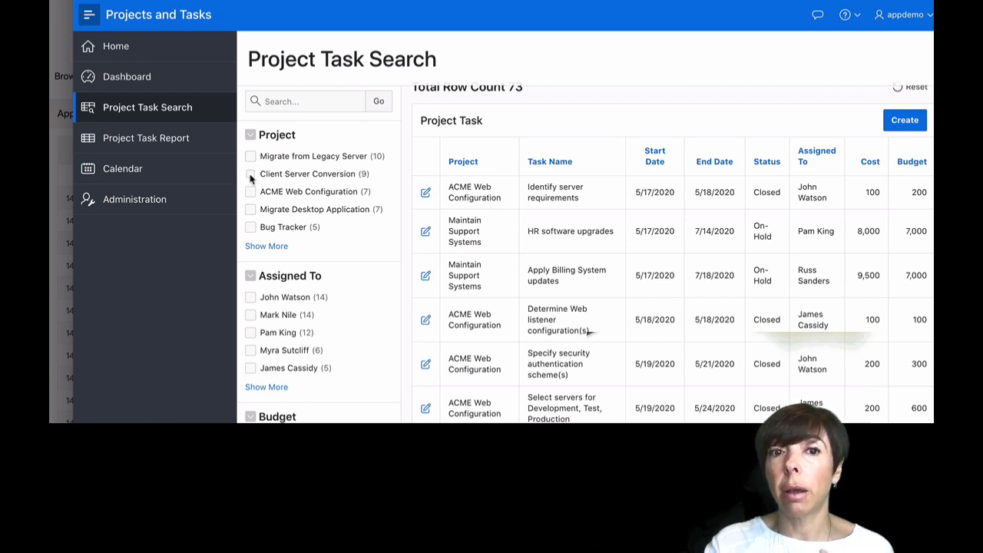
click(249, 173)
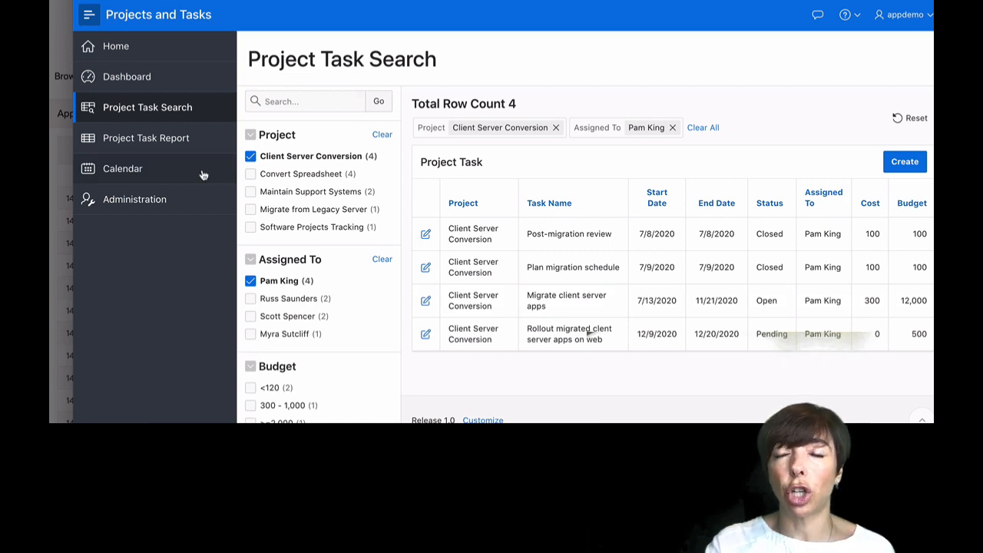
mouse_move(126, 141)
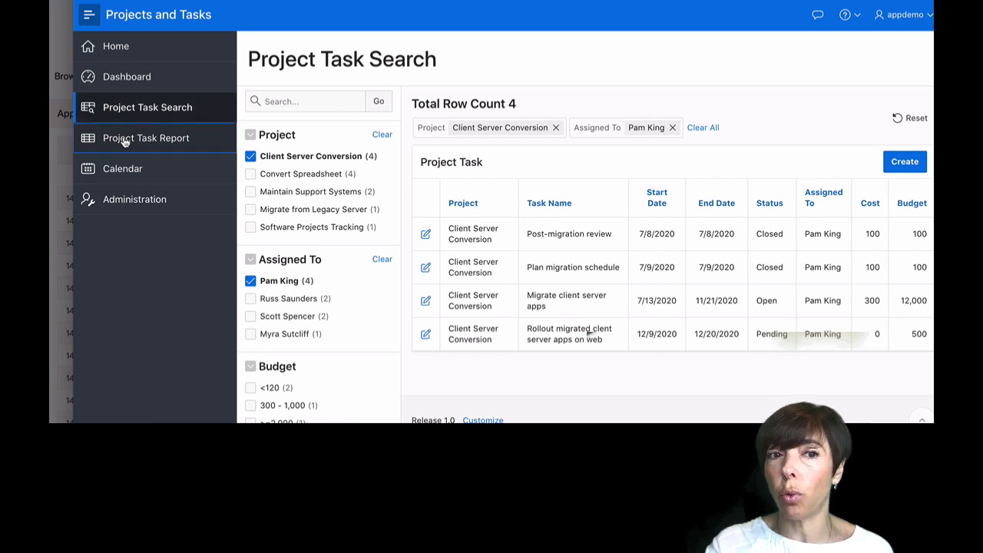
Step: Return to the Project Task Report and group it by the Project column
click(146, 138)
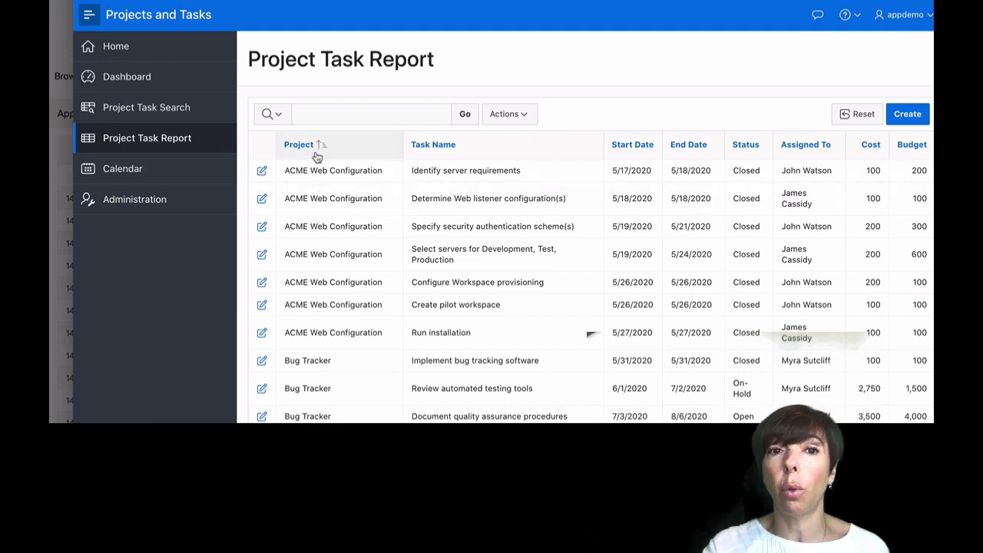
click(299, 144)
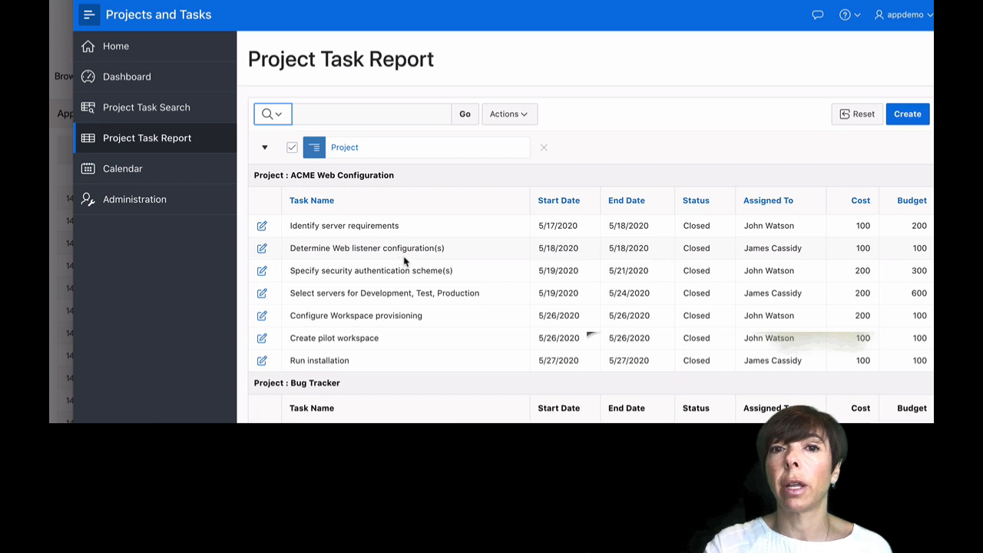
Step: Compute a 'Budget vs Cost' column as H - I with the $5,234.10 currency format mask
click(510, 114)
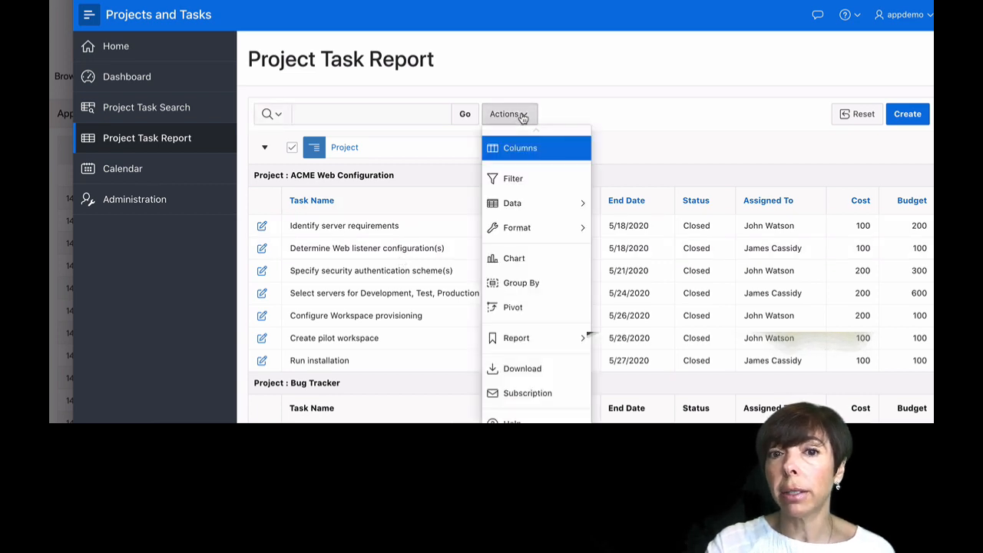
mouse_move(513, 202)
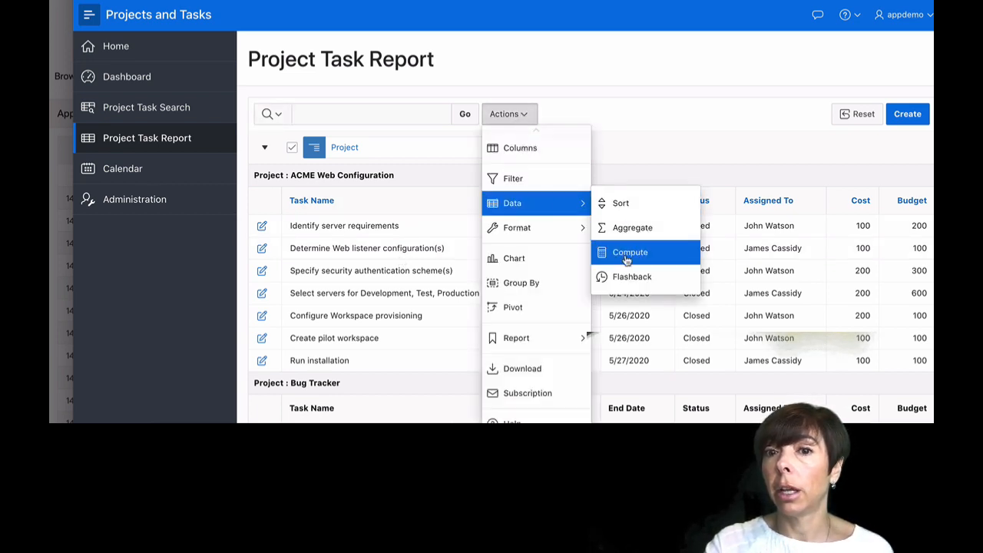
click(630, 252)
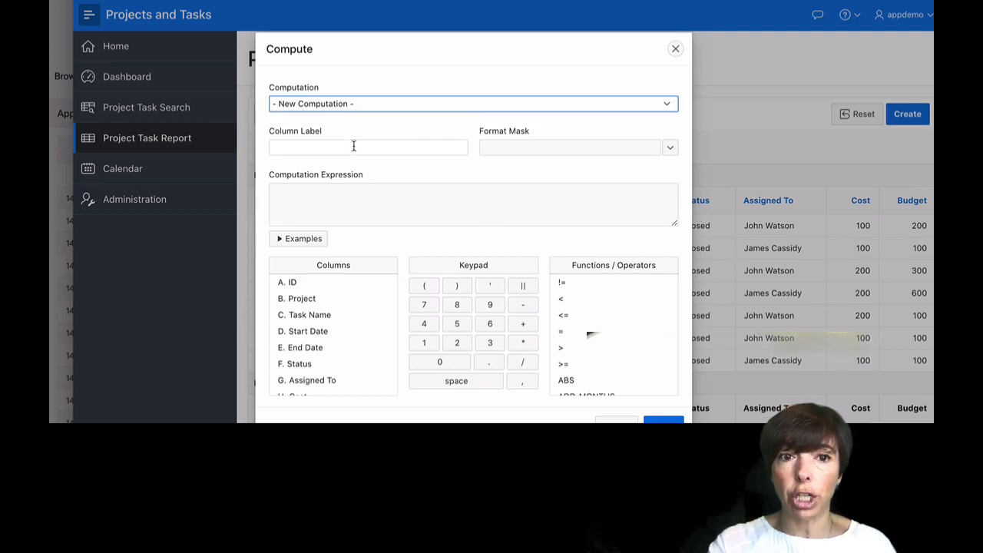
text(Budget vs Cost)
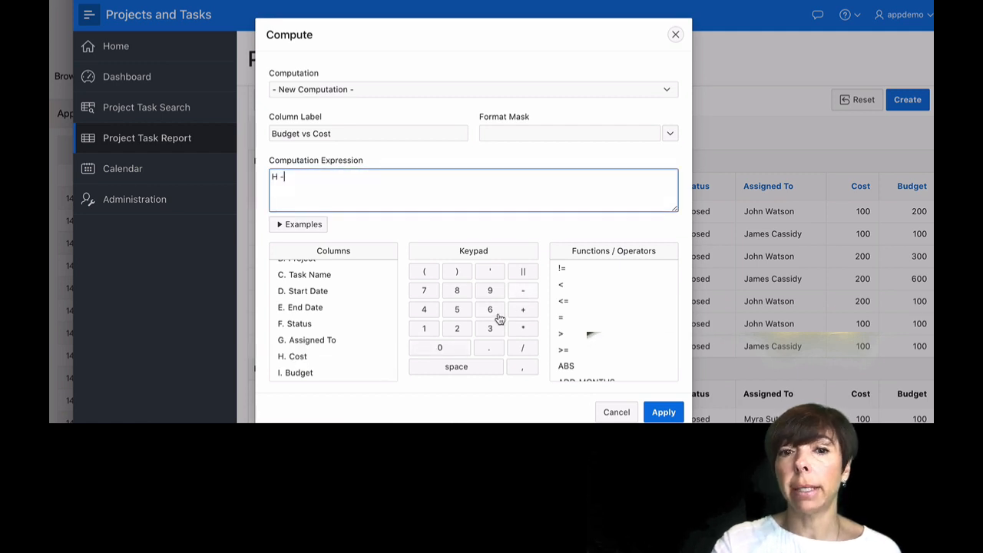
click(295, 373)
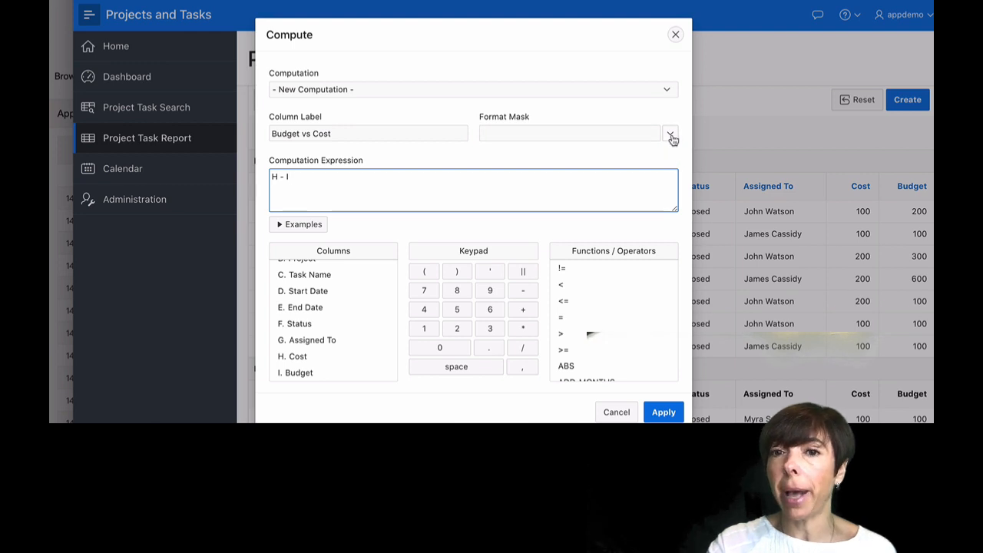
click(670, 132)
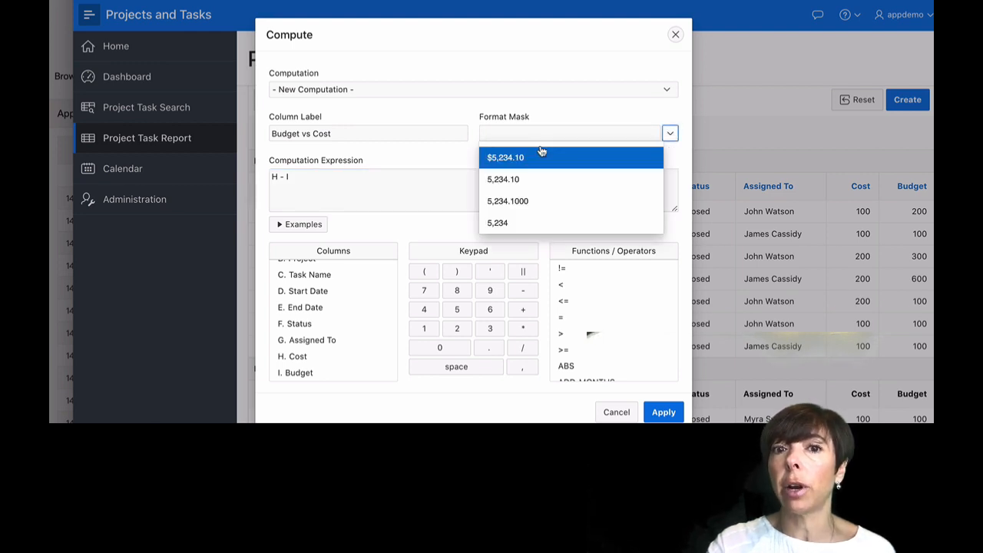
click(505, 157)
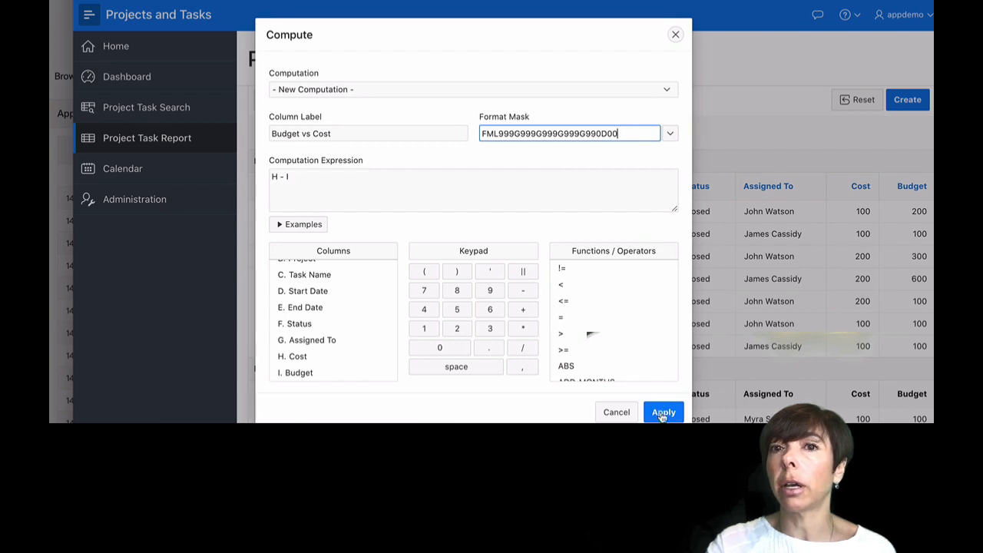
click(662, 412)
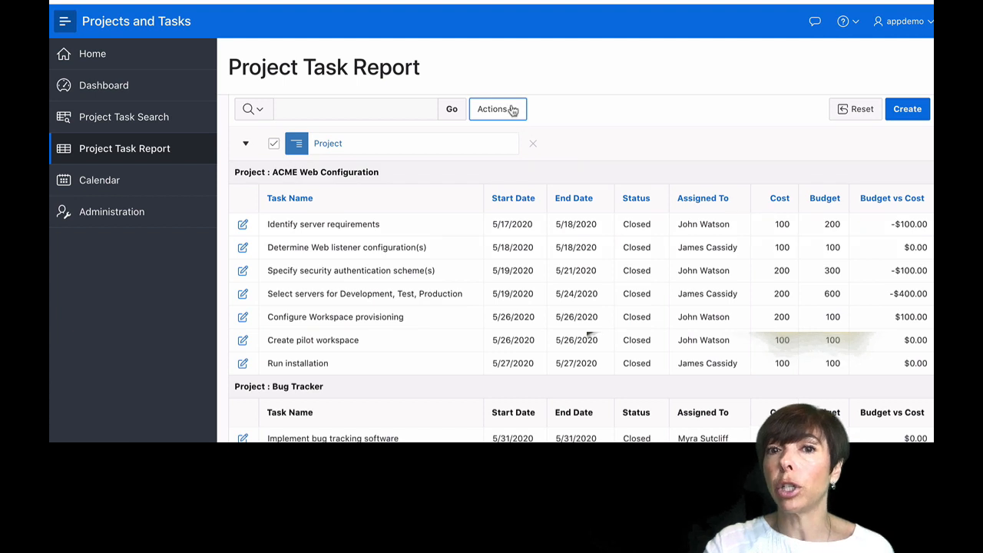
click(498, 108)
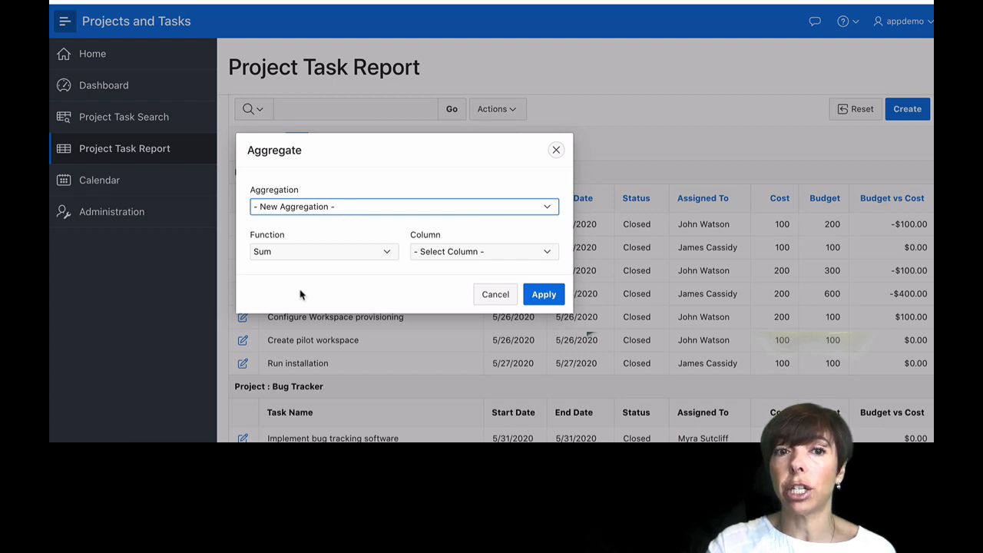
click(483, 252)
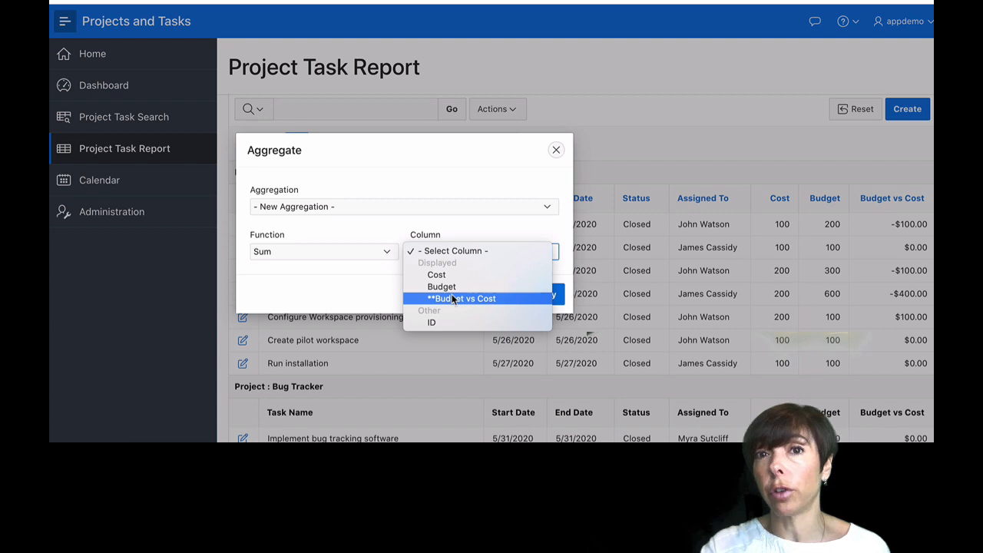
click(461, 298)
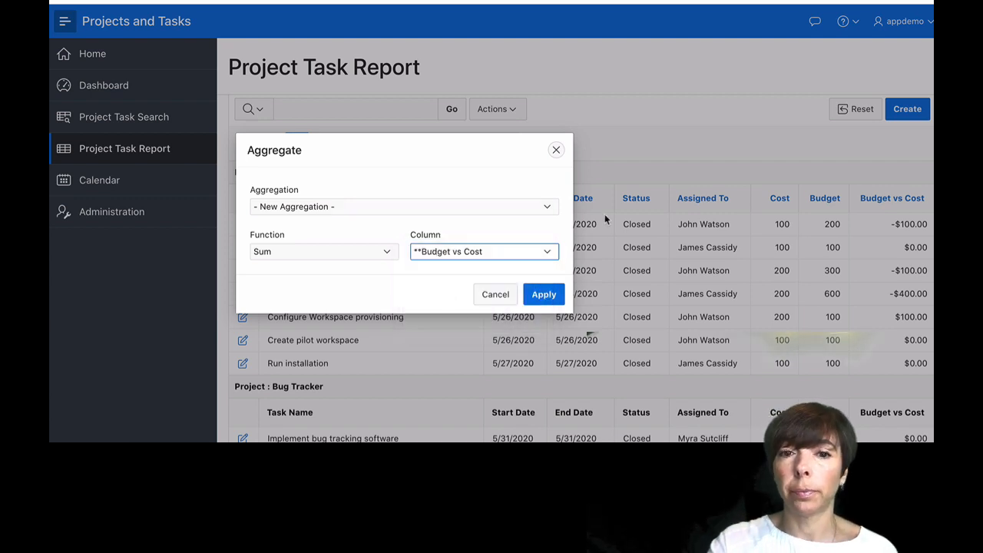
click(544, 295)
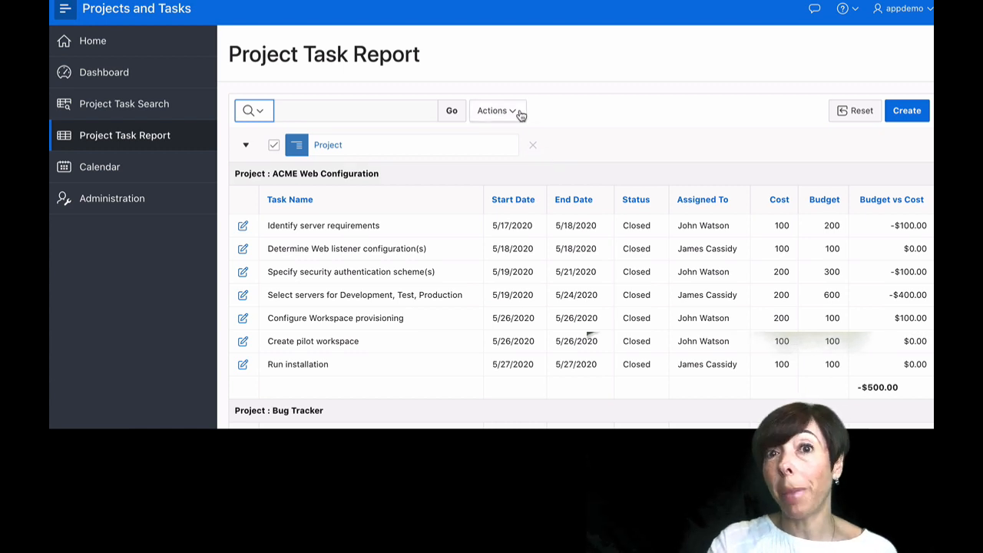
Step: Define a bar chart labelled by Project with Budget vs Cost summed as the value
click(495, 111)
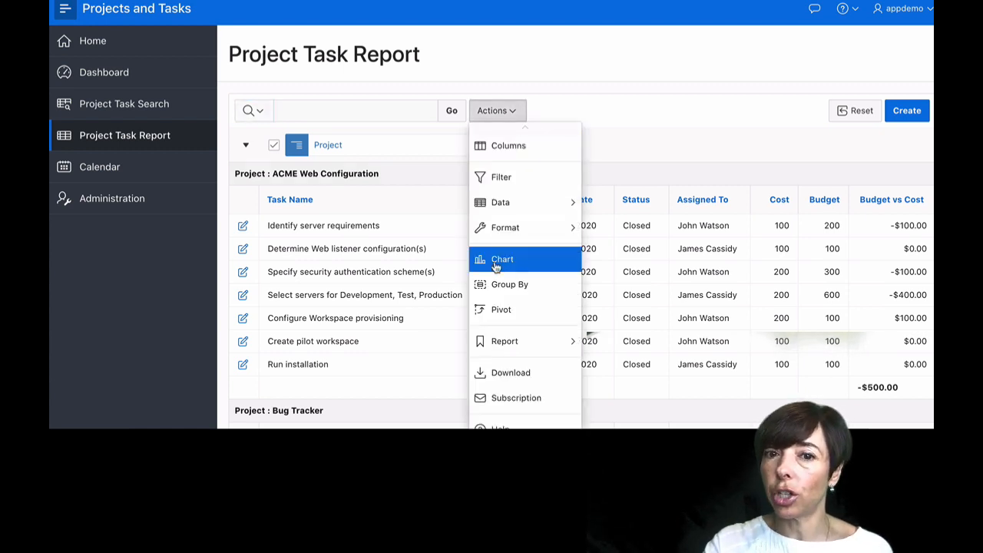
click(503, 258)
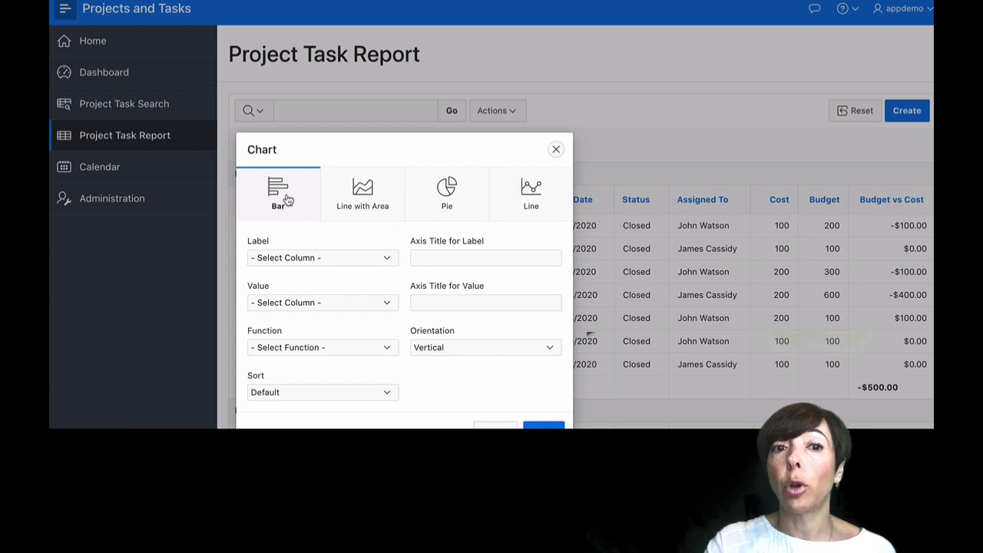
click(321, 258)
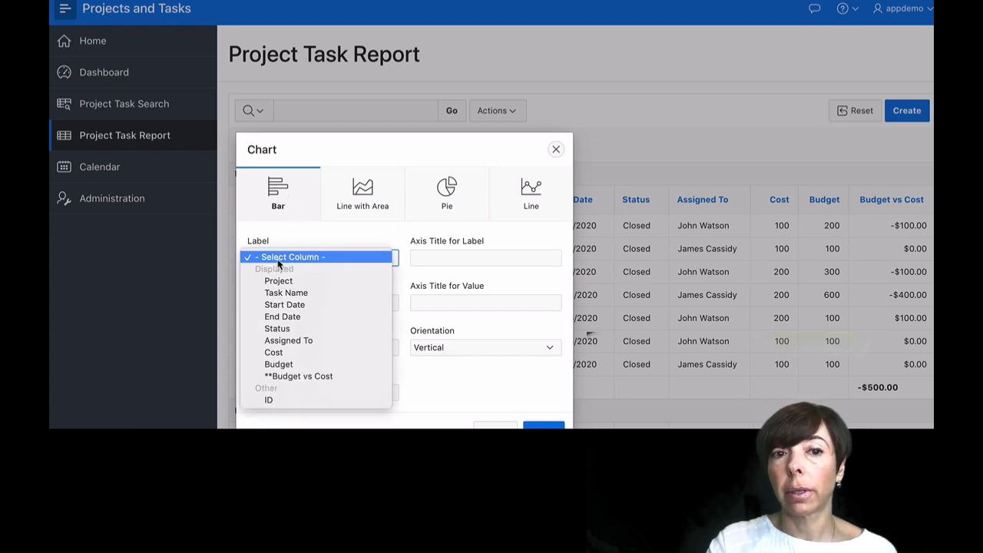
click(278, 280)
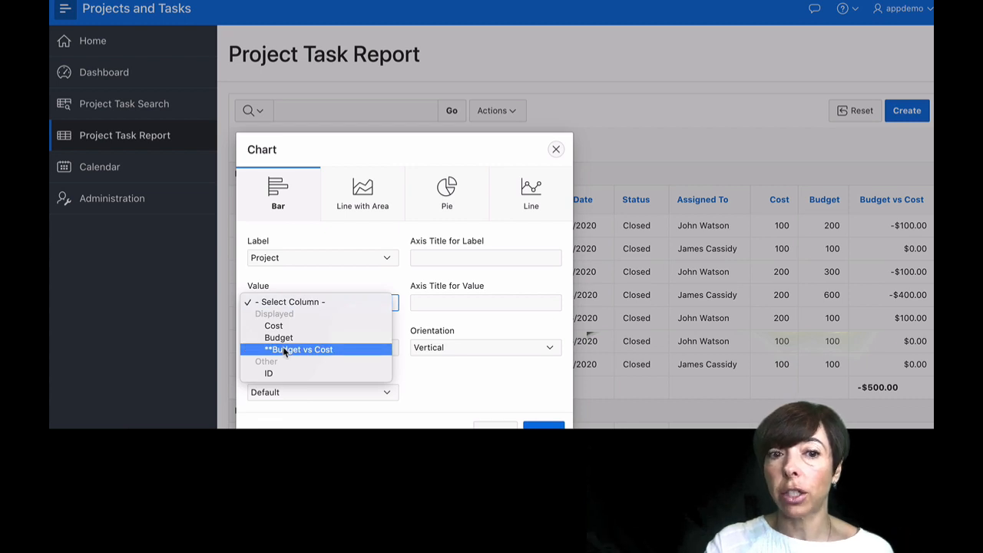
click(300, 350)
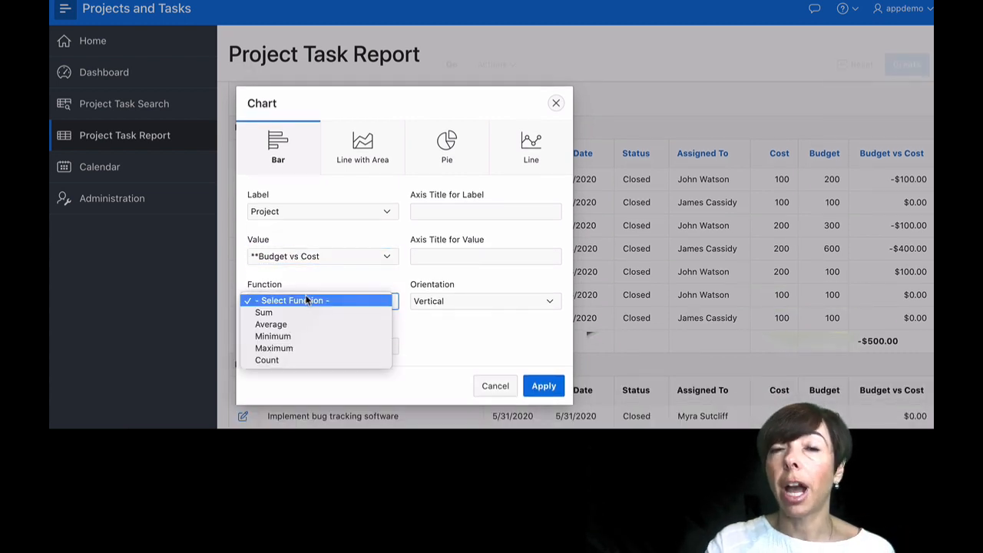
click(264, 314)
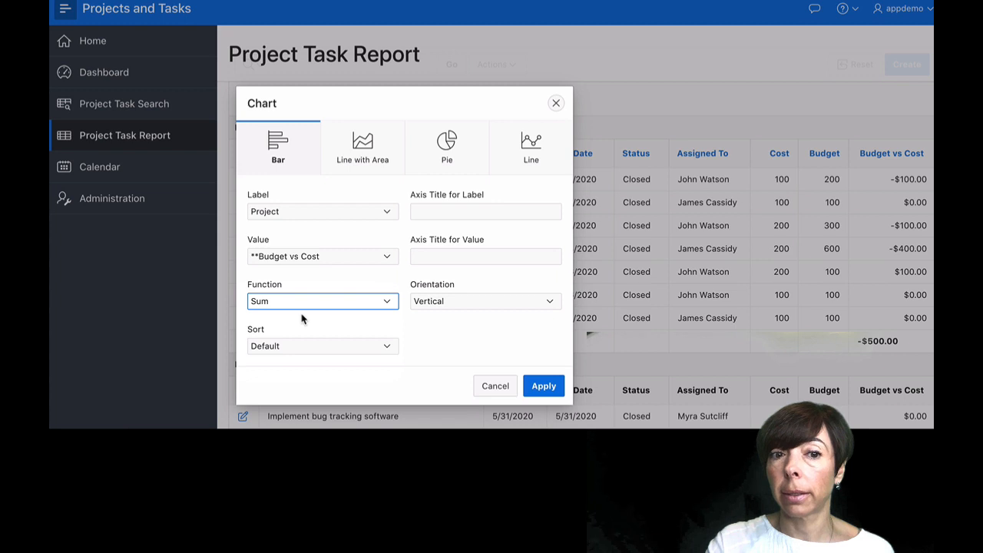
Step: Make the bars horizontal, sort by label ascending and draw the chart
click(484, 300)
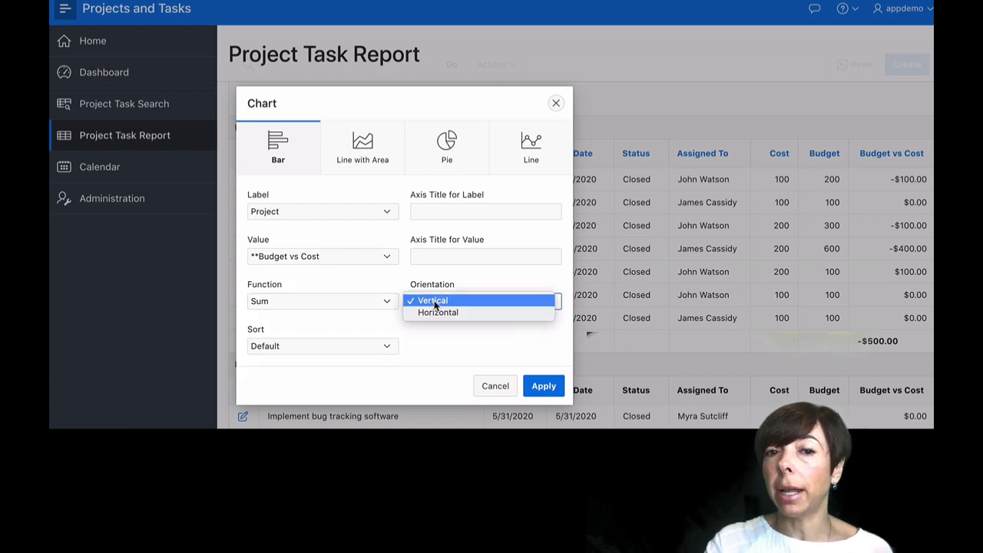
click(438, 312)
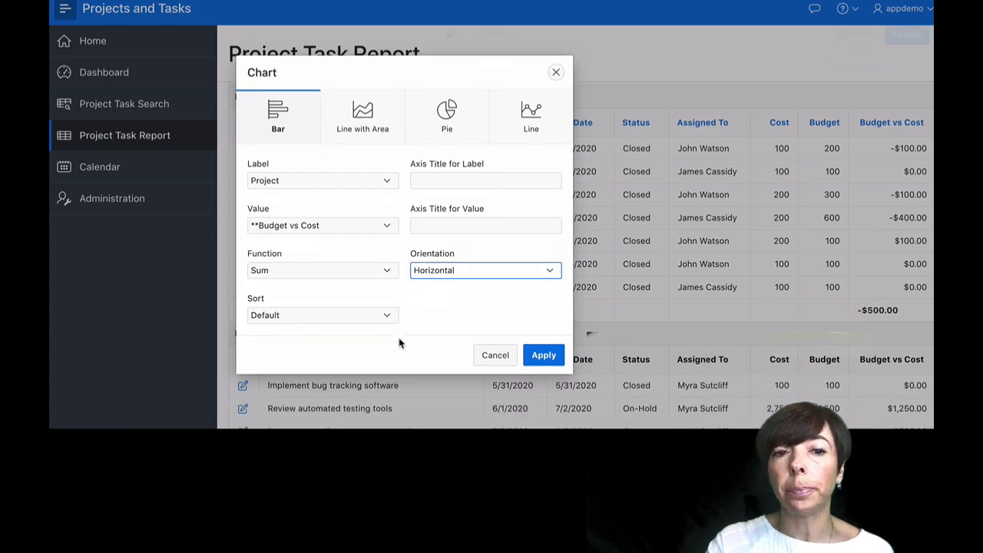
click(321, 315)
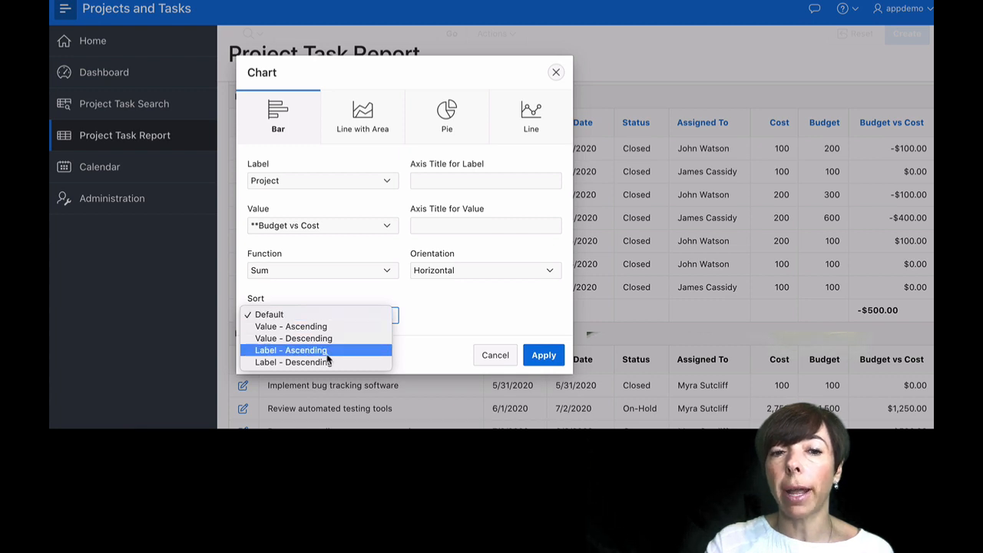
click(290, 351)
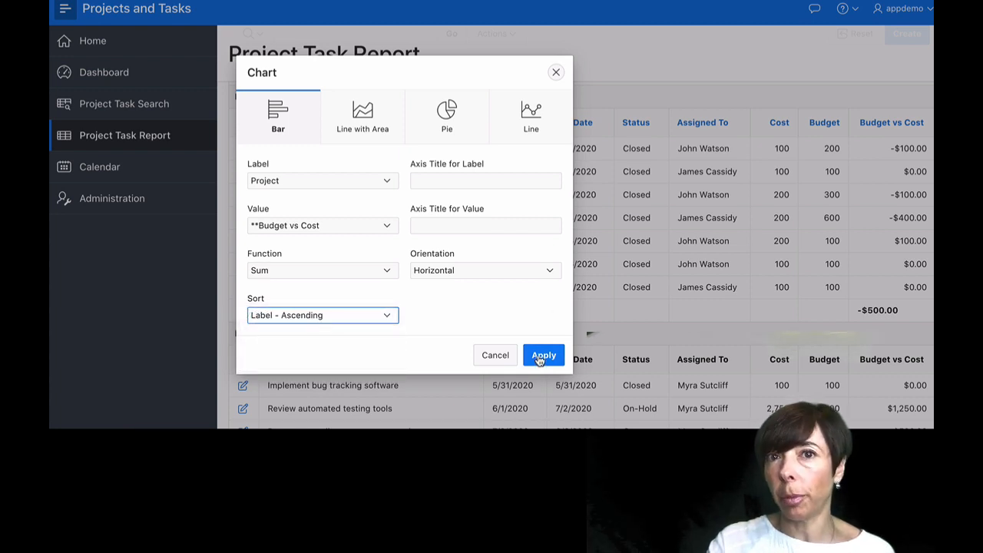
click(544, 355)
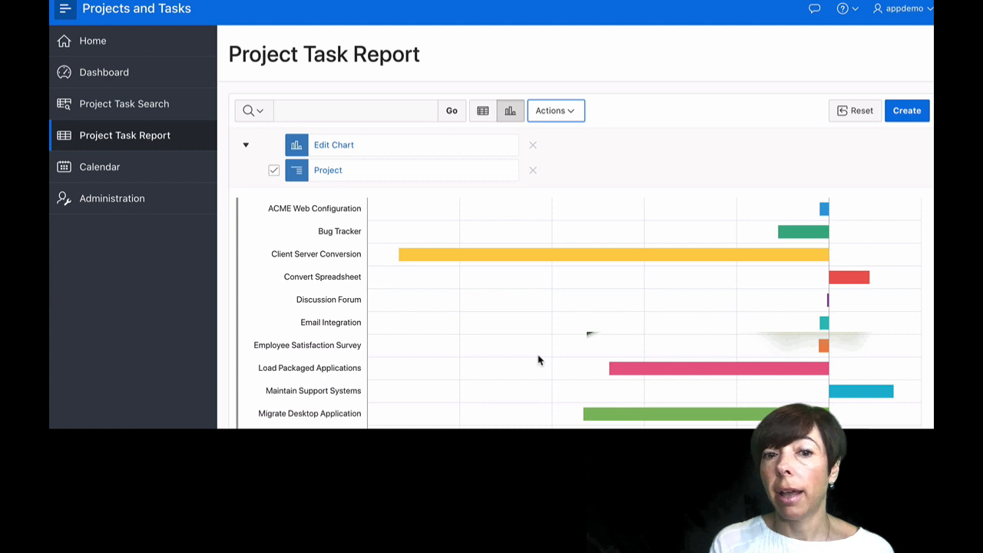
mouse_move(599, 153)
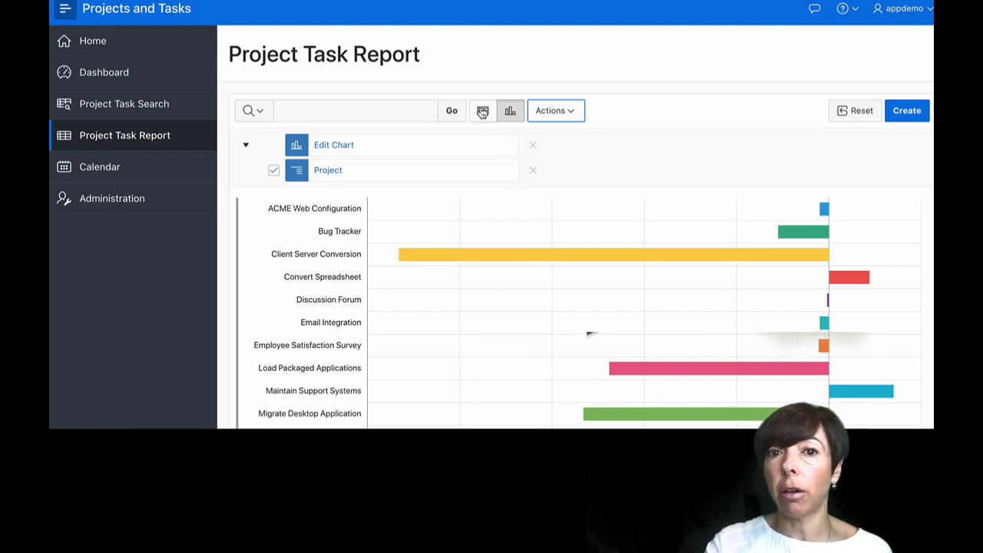
click(483, 110)
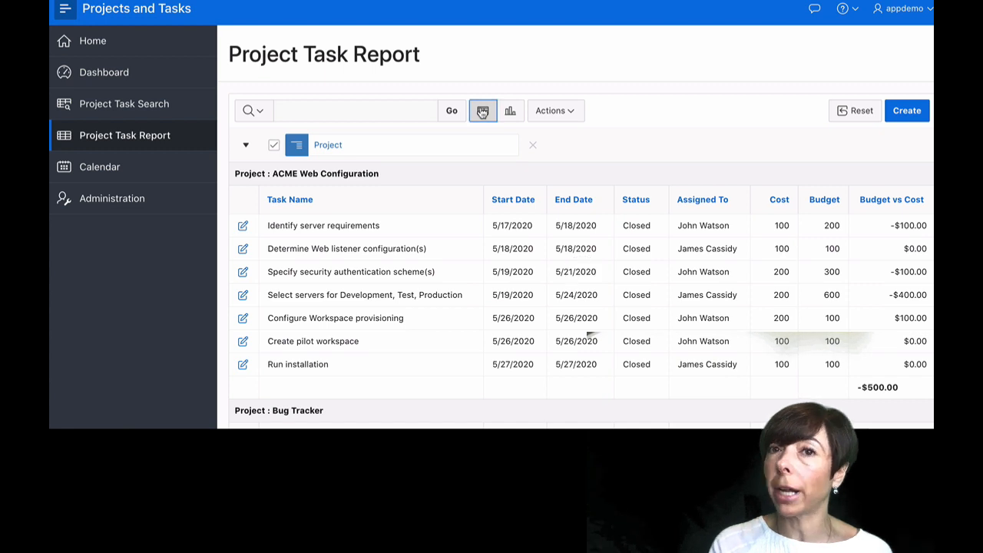
click(482, 111)
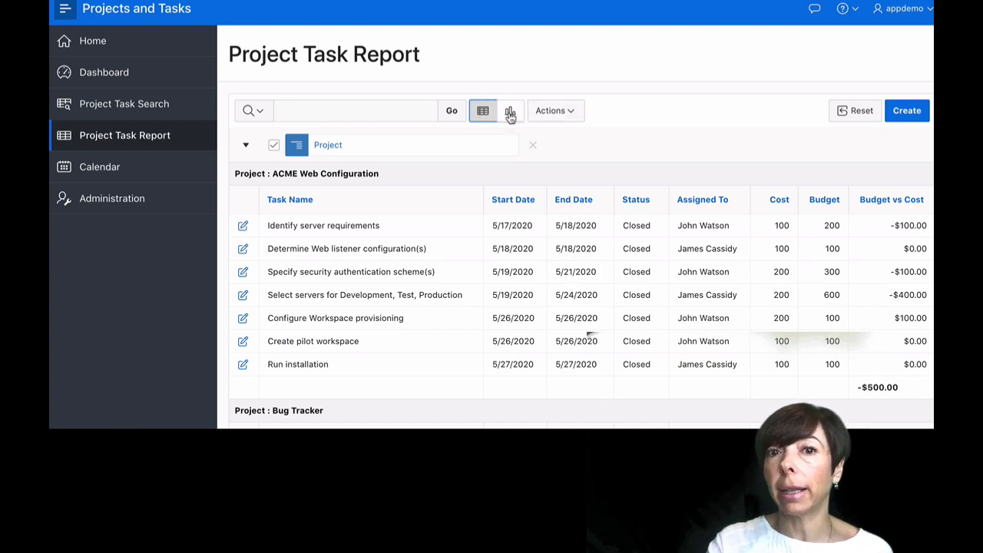
click(510, 111)
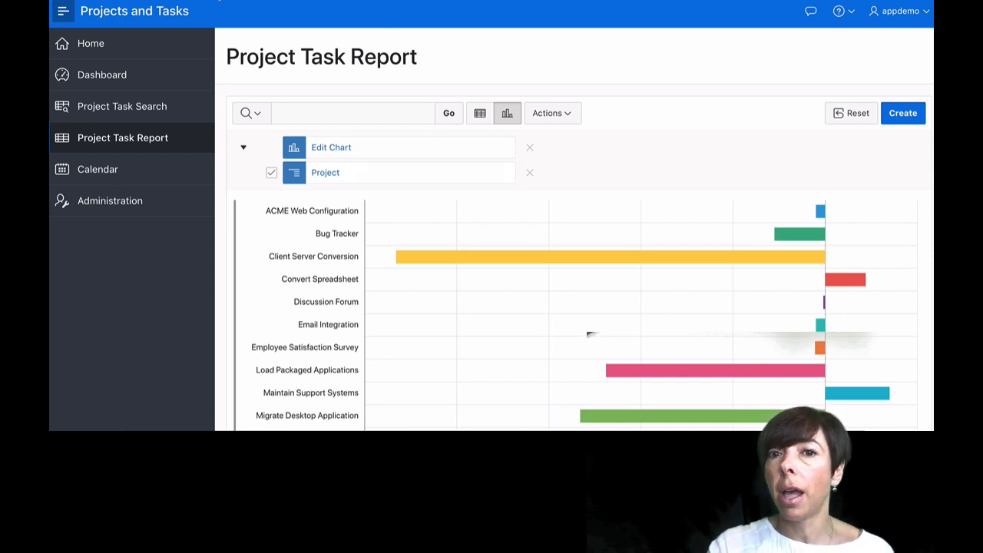
click(552, 113)
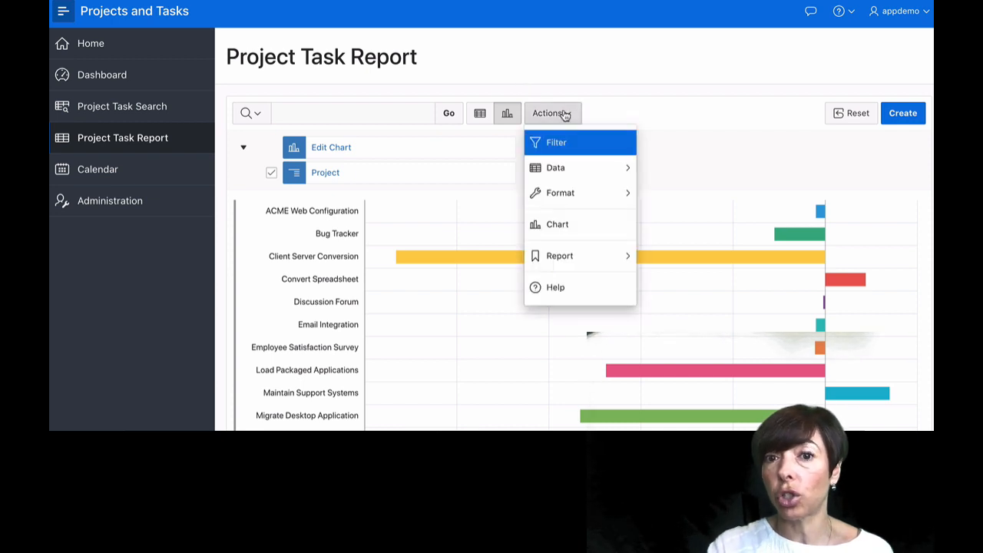
mouse_move(471, 218)
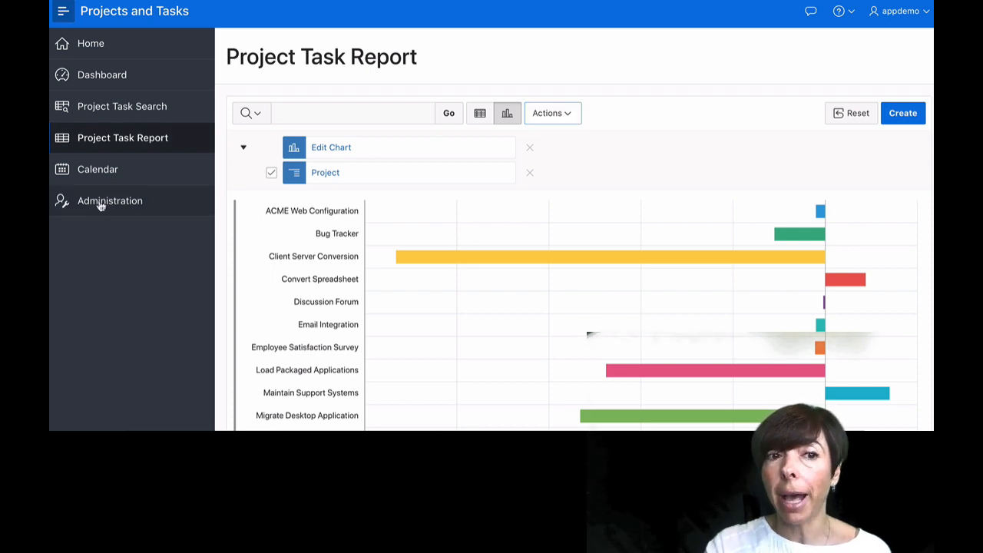
Step: Review the Administration page from the side menu down to its Activity Reports section
click(109, 199)
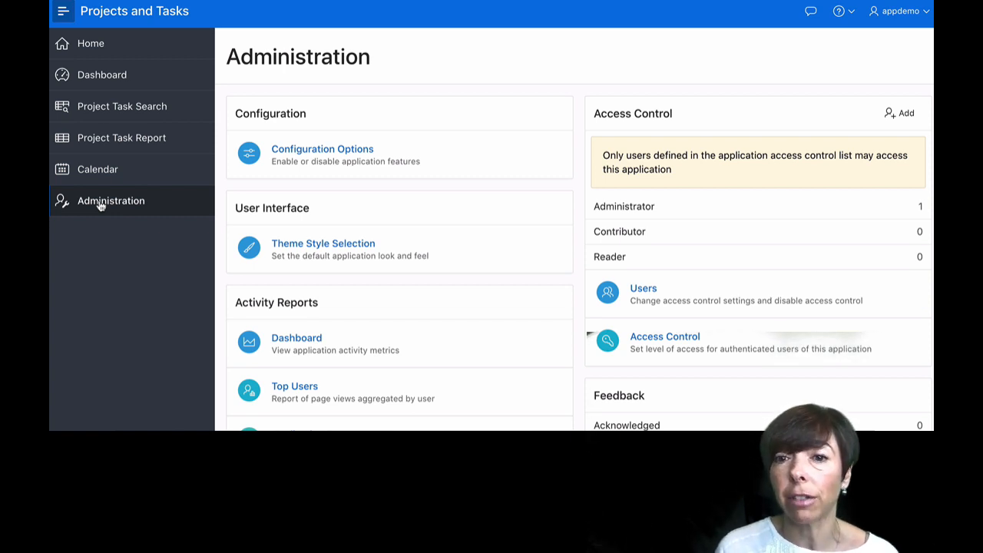
mouse_move(338, 234)
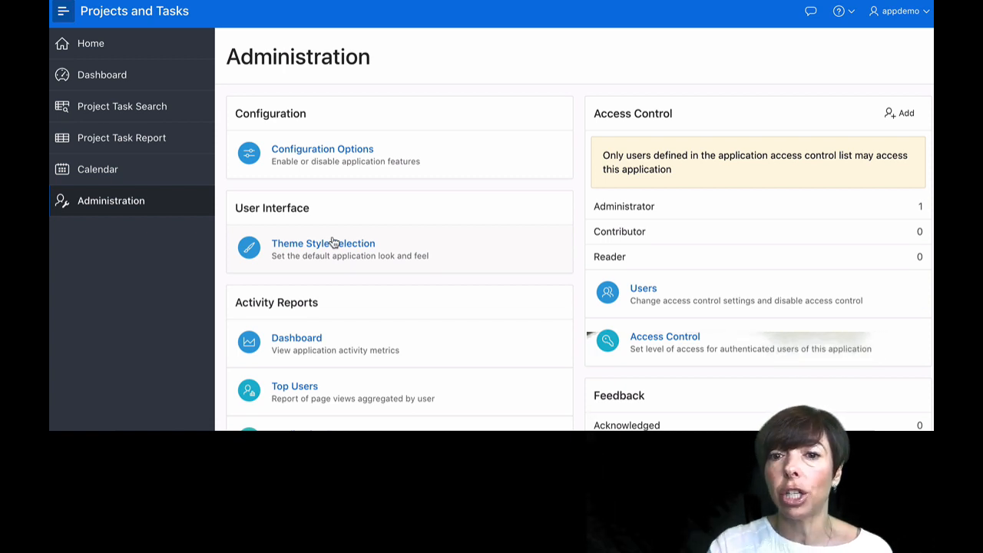
scroll(down, 3)
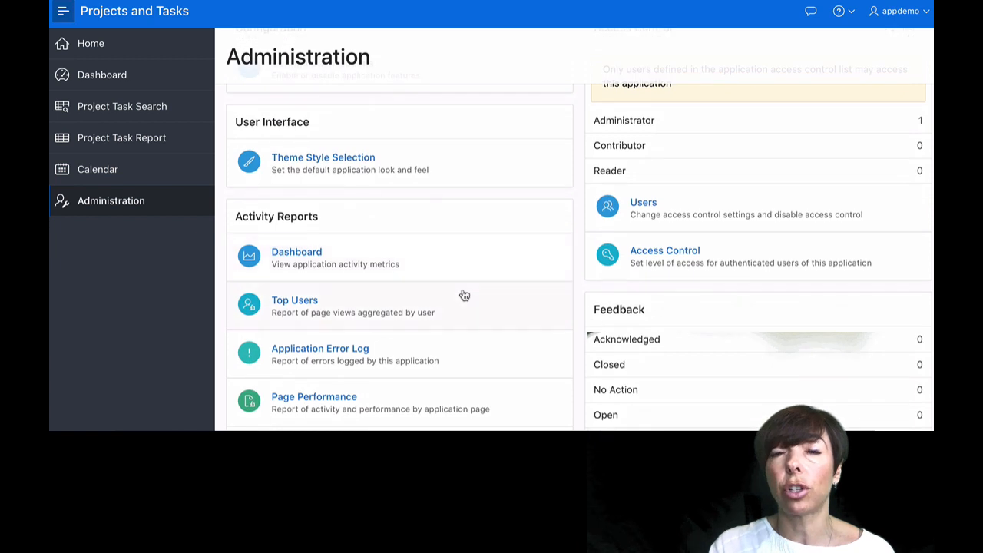